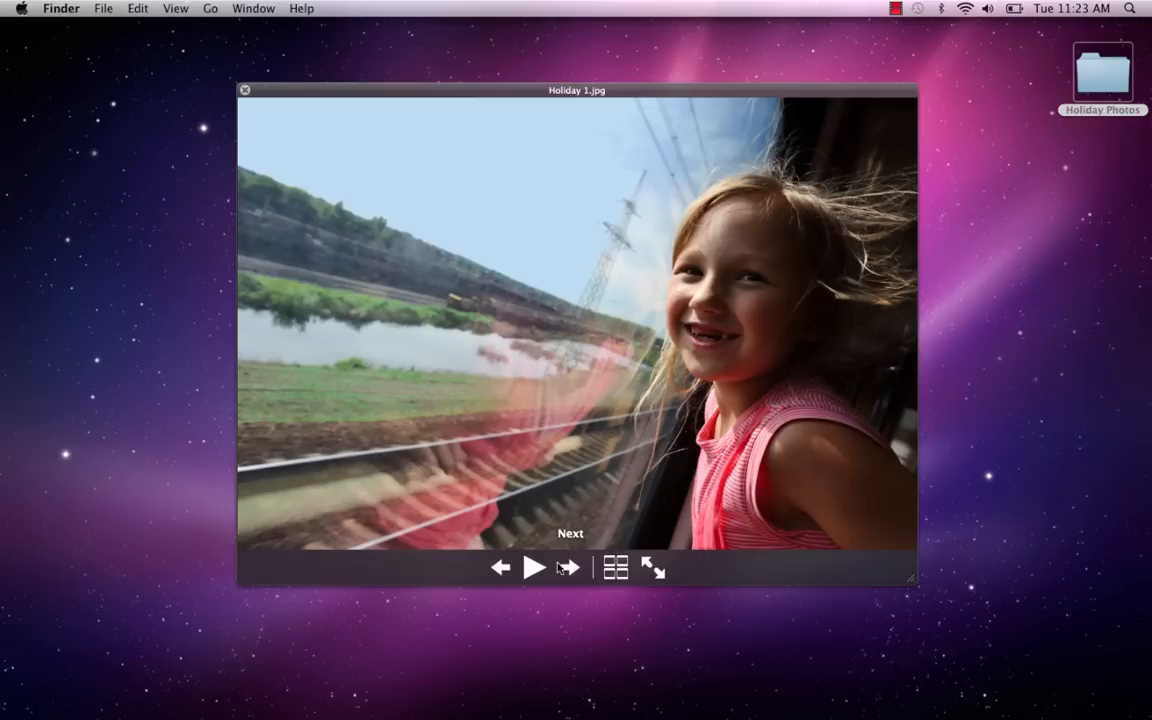
Step forward through Holiday 1.jpg to Holiday 6.jpg in the Quick Look preview.
{"action": "left_click", "coordinate": [568, 568]}
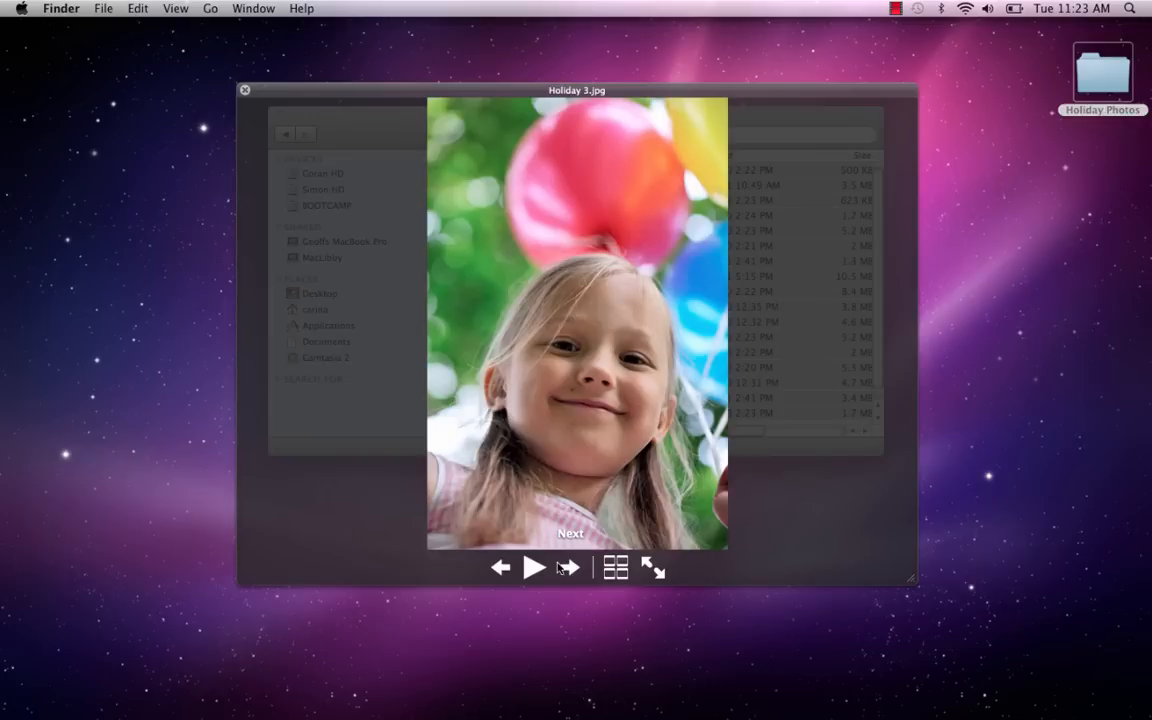
{"action": "left_click", "coordinate": [568, 568]}
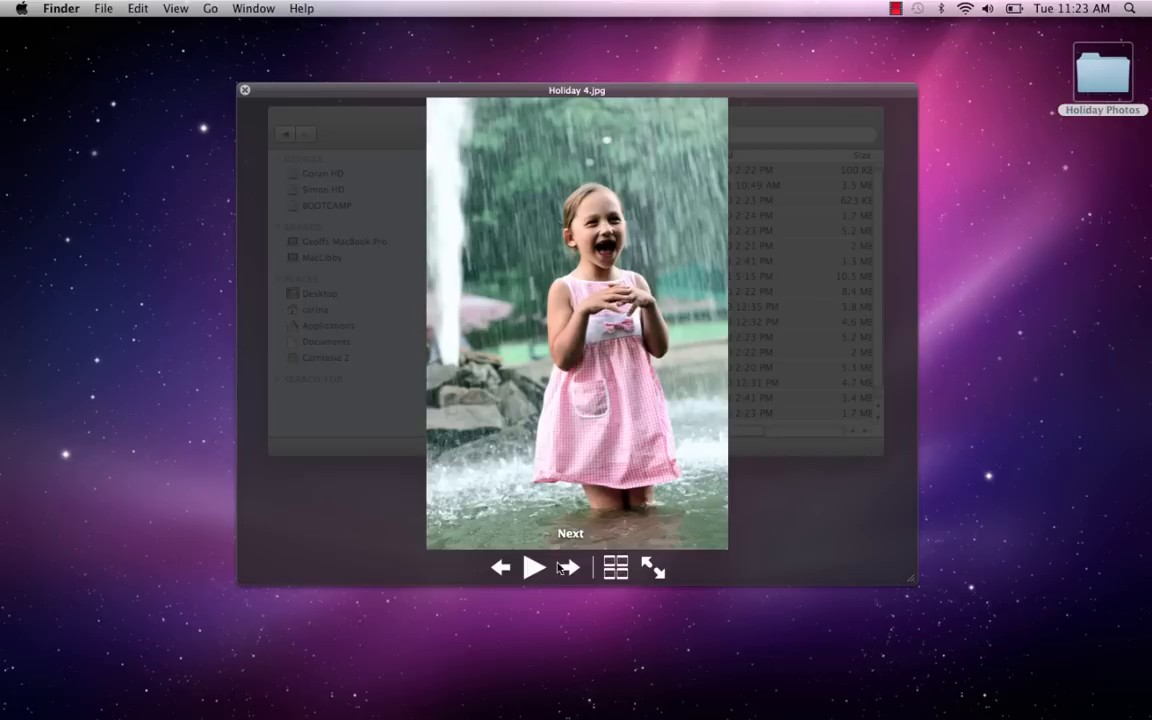
{"action": "left_click", "coordinate": [568, 568]}
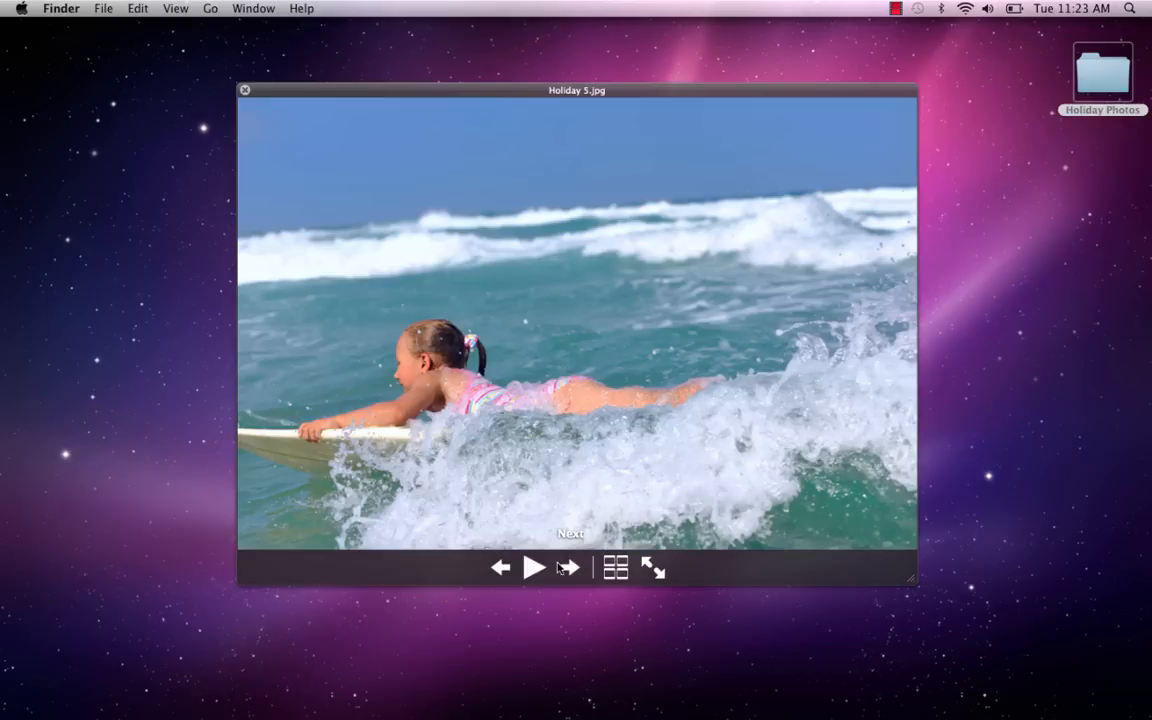
{"action": "left_click", "coordinate": [568, 568]}
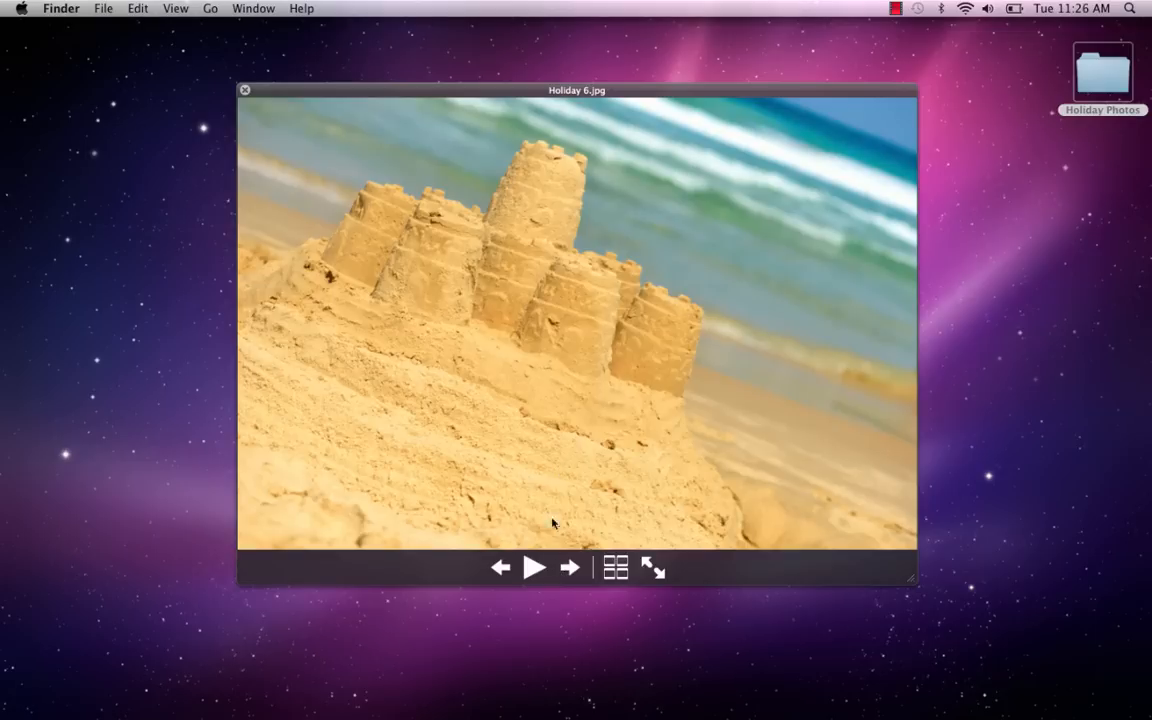
{"action": "mouse_move", "coordinate": [568, 568]}
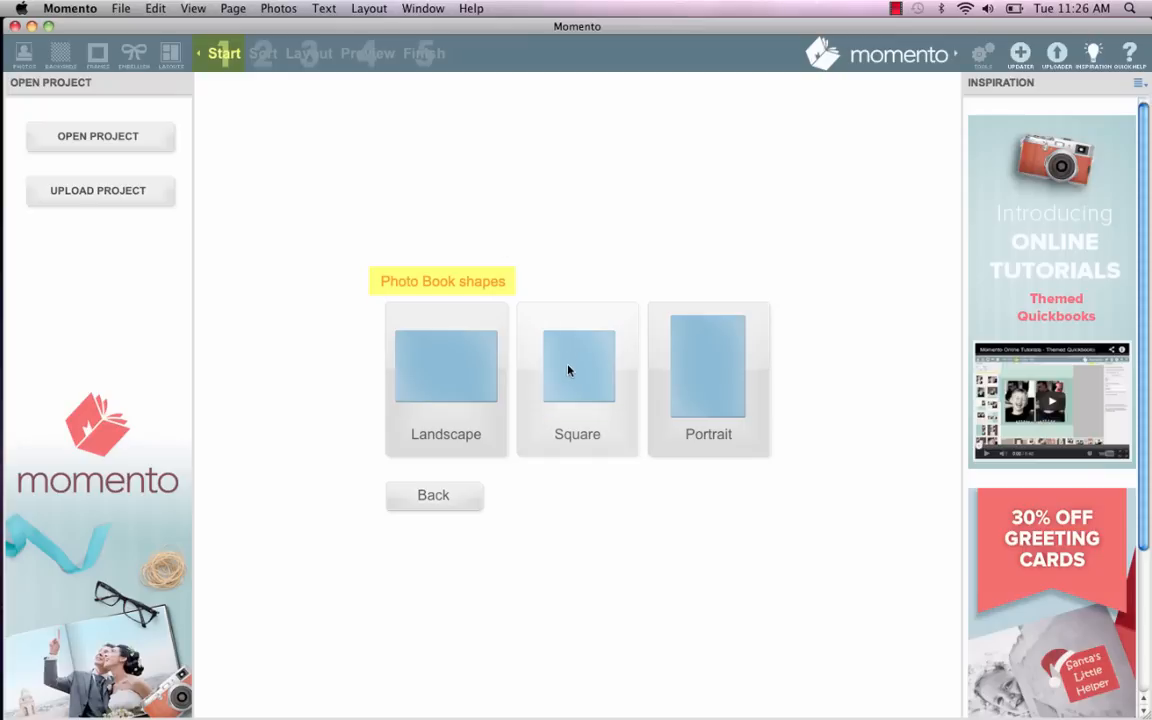
Create a new Square book in the Grand (A3) size and continue to auto-layout options.
{"action": "left_click", "coordinate": [576, 370]}
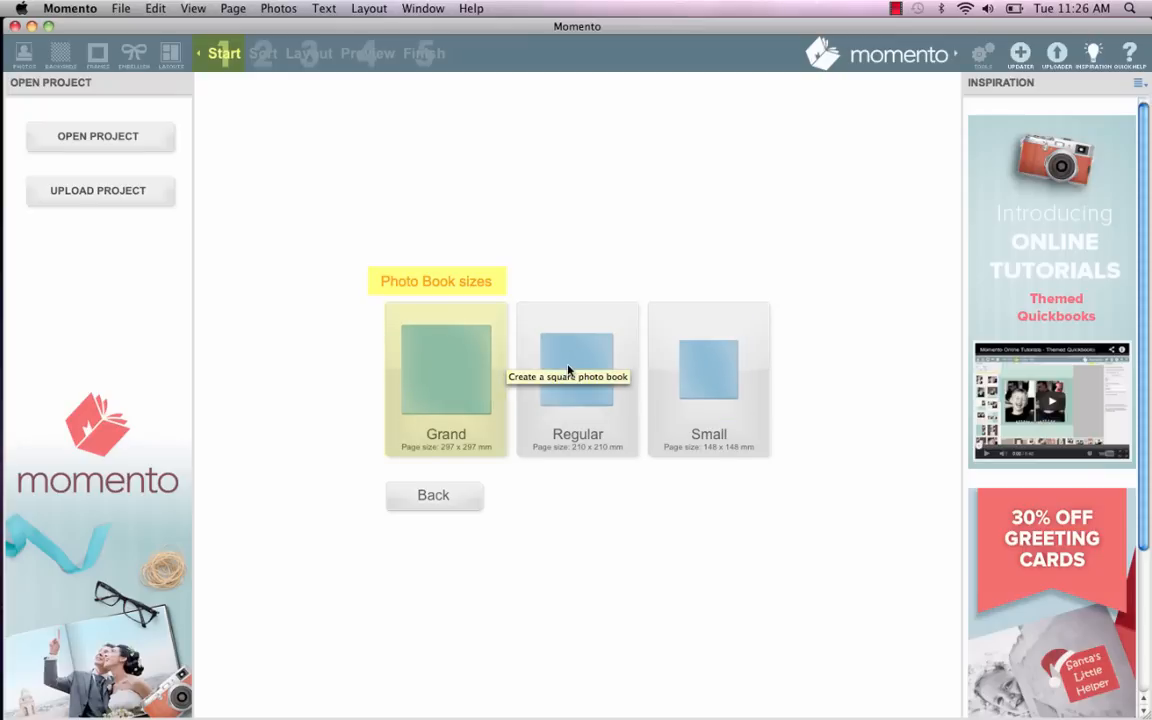
{"action": "mouse_move", "coordinate": [446, 376]}
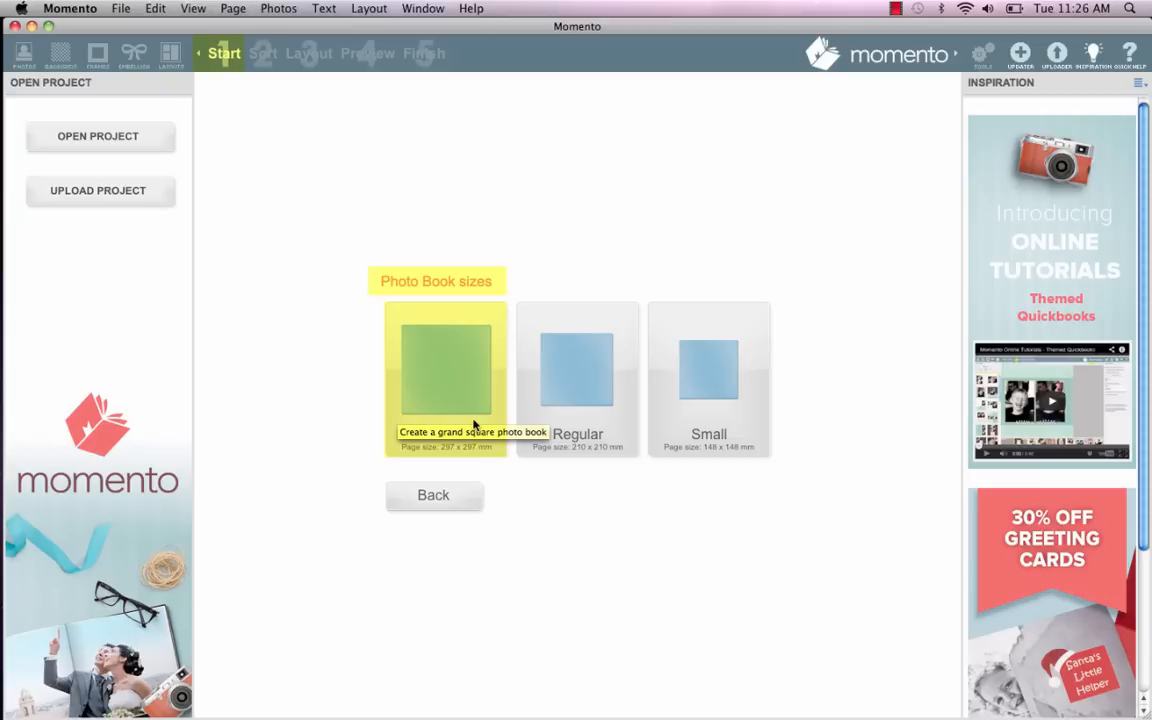
{"action": "left_click", "coordinate": [444, 376]}
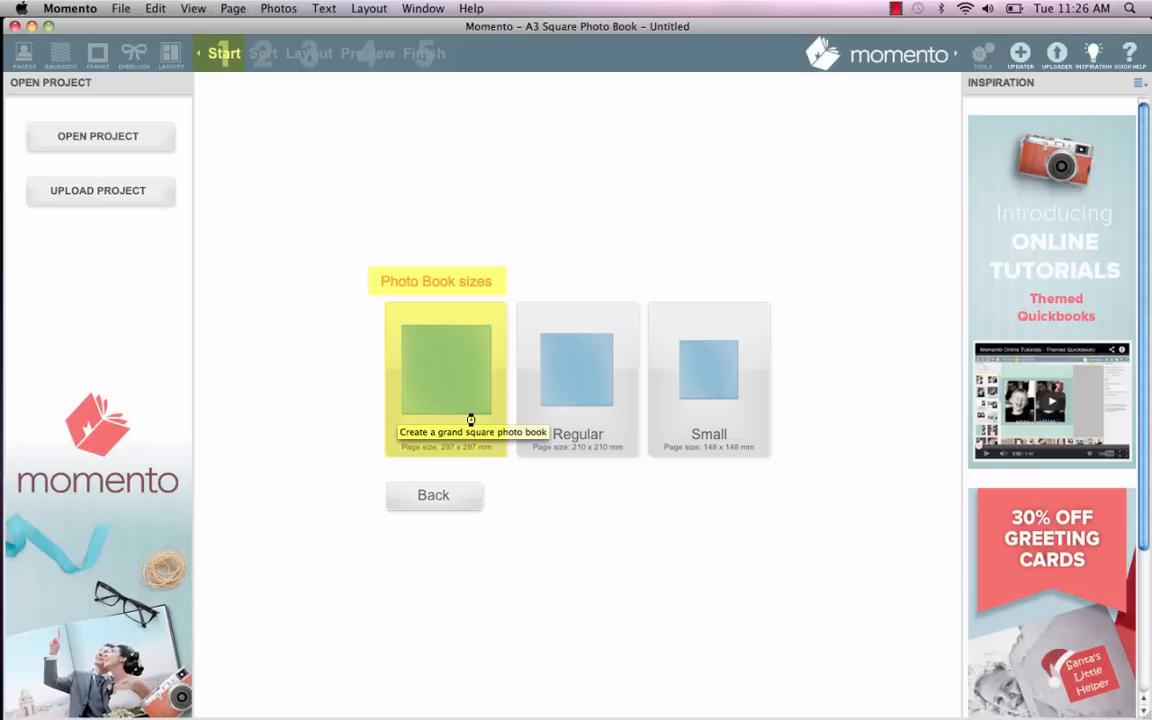
{"action": "left_click", "coordinate": [444, 376]}
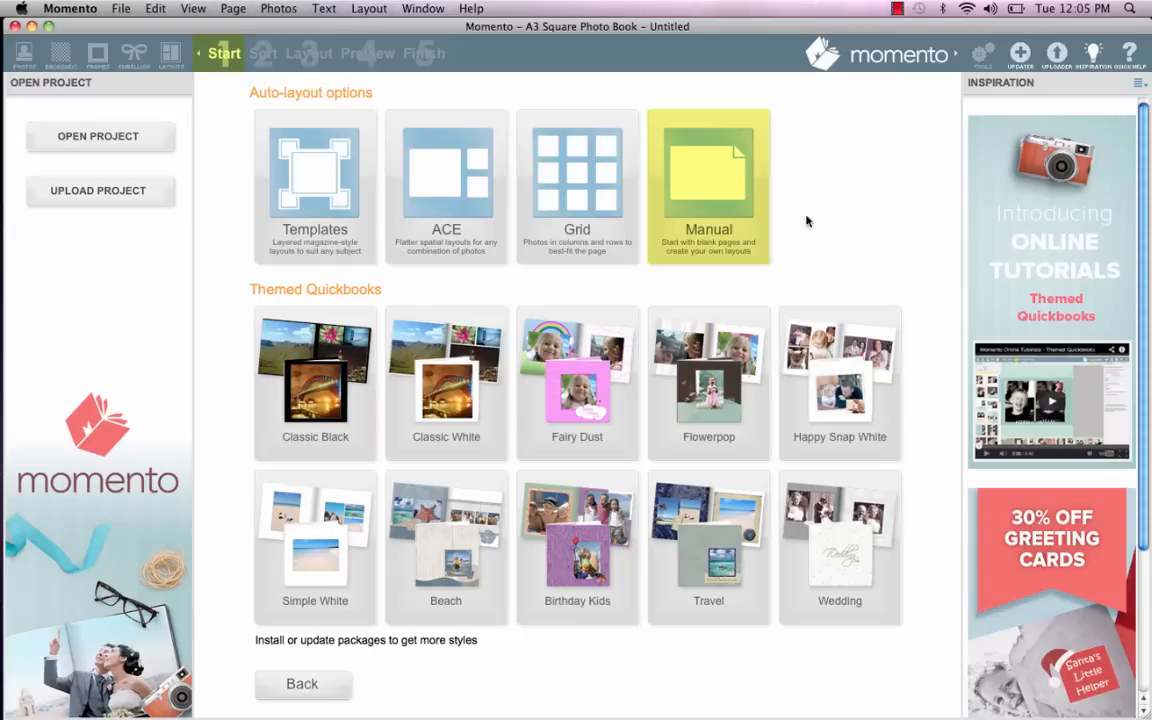
Choose Manual layout and load the Holiday Photos folder from the Desktop as the photo source.
{"action": "left_click", "coordinate": [708, 184]}
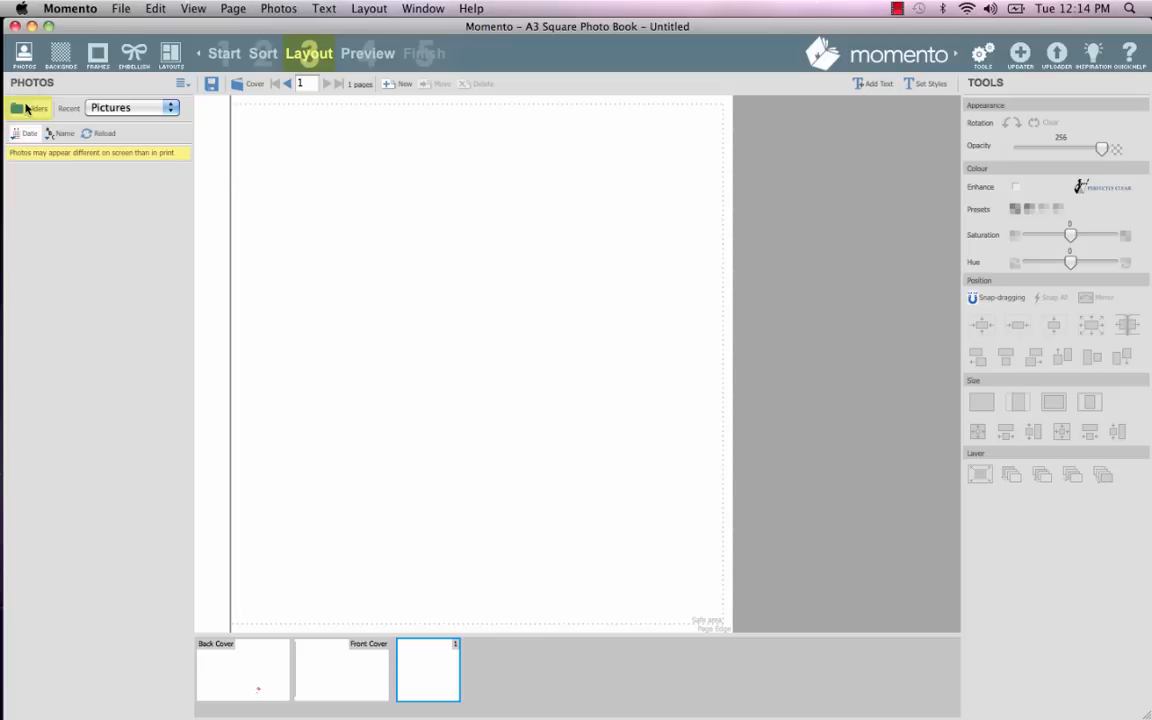
{"action": "left_click", "coordinate": [32, 108]}
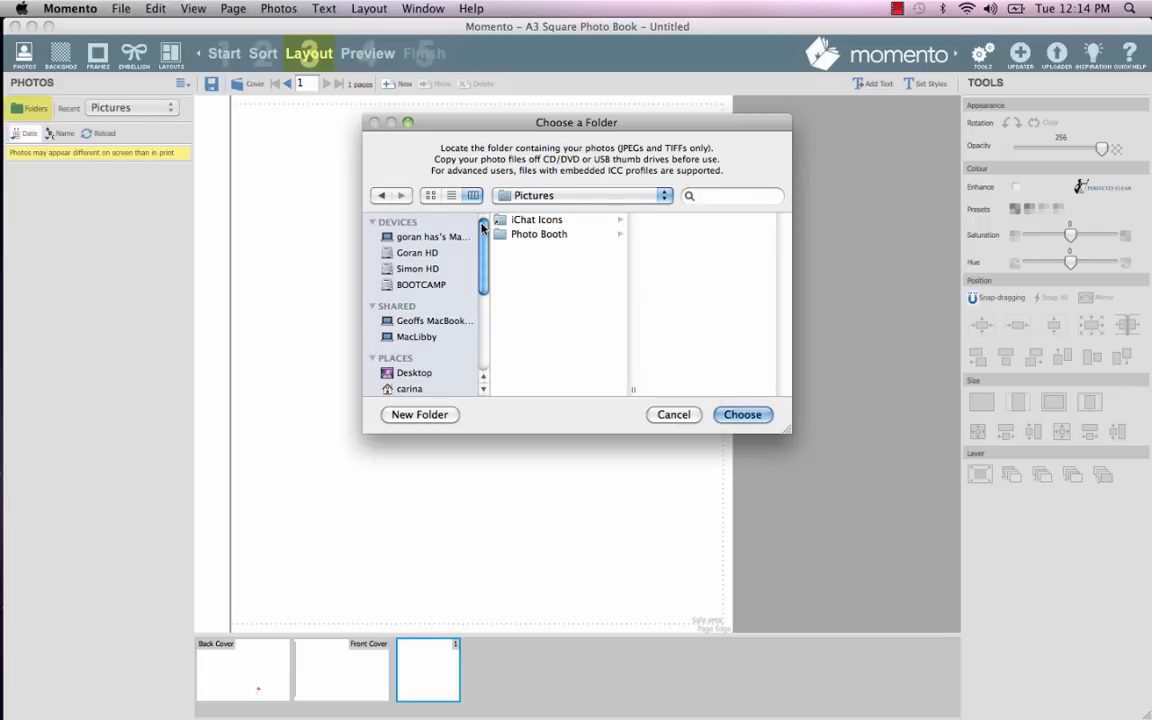
{"action": "mouse_move", "coordinate": [408, 310]}
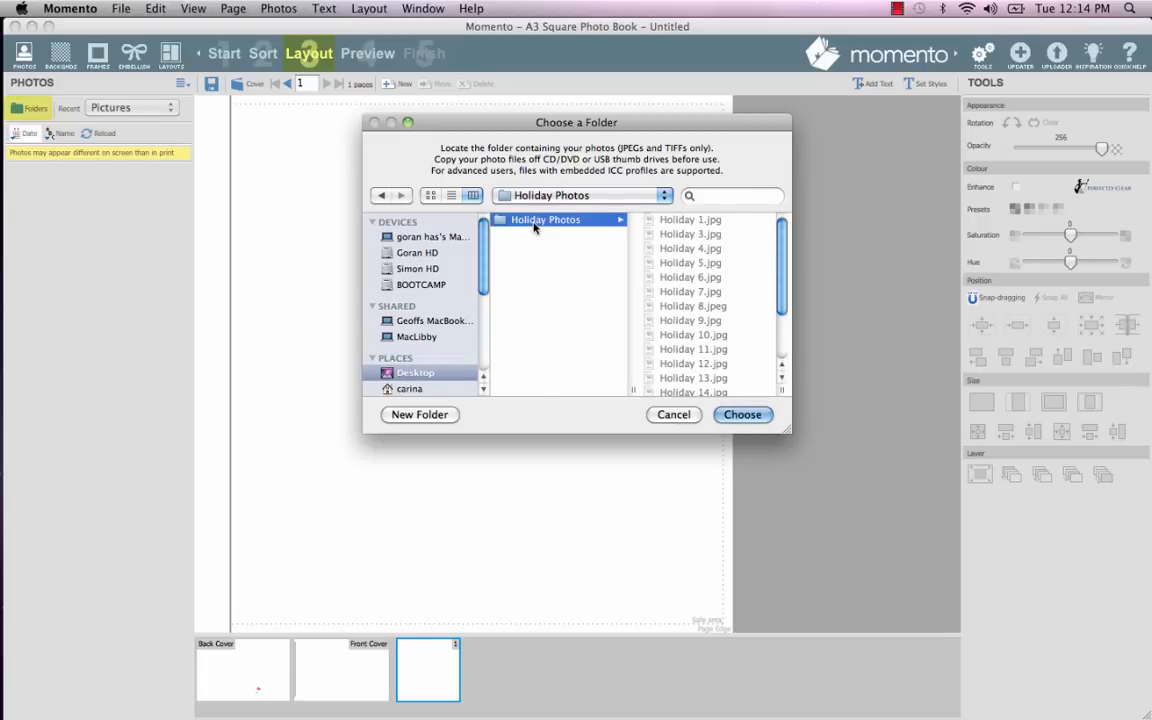
{"action": "left_click", "coordinate": [742, 414]}
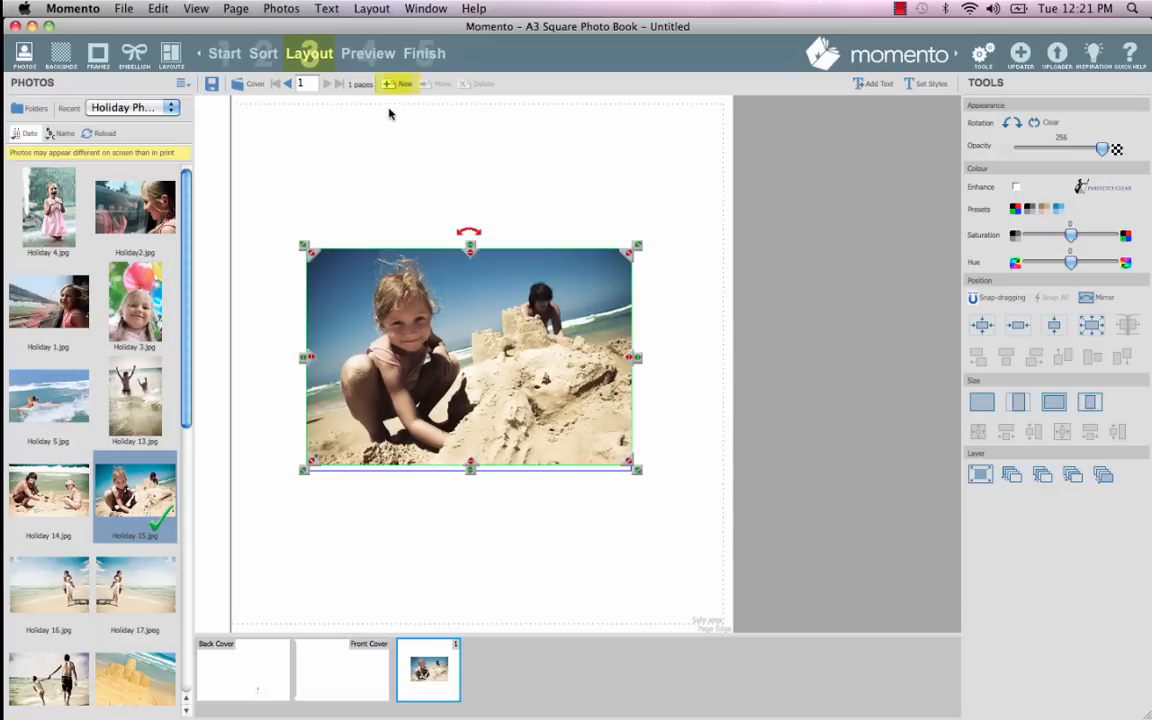
Insert 199 new pages after page 1 so the book has 200 pages.
{"action": "left_click", "coordinate": [396, 84]}
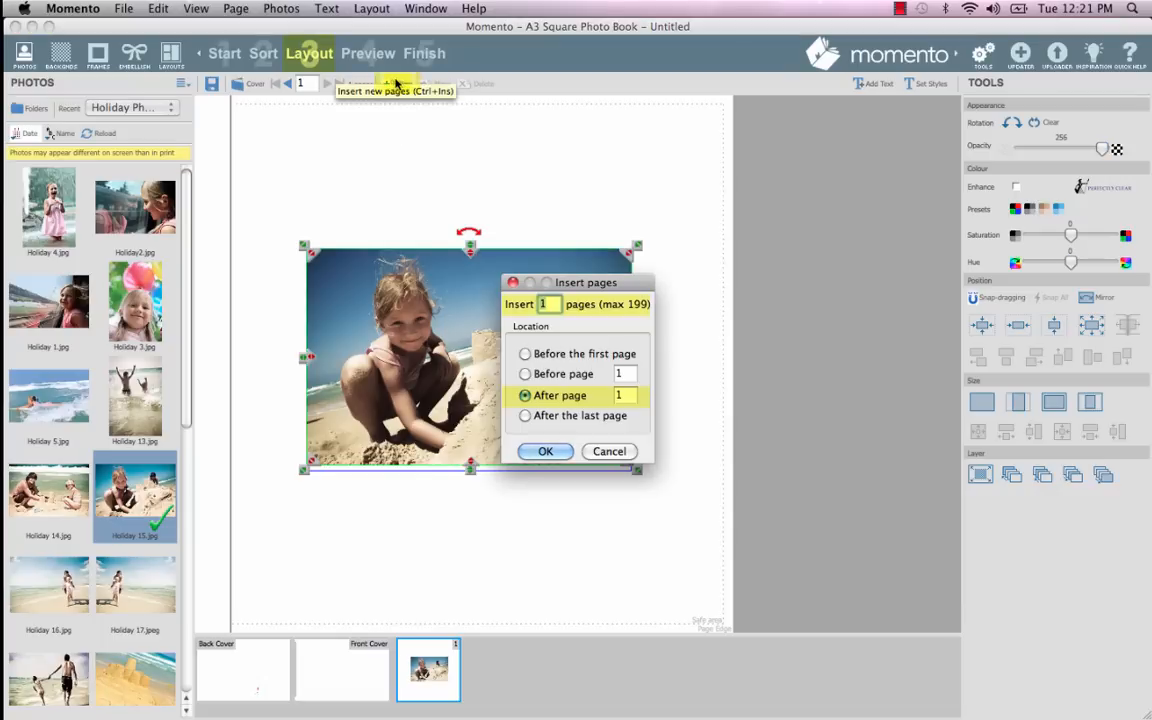
{"action": "type", "text": "199"}
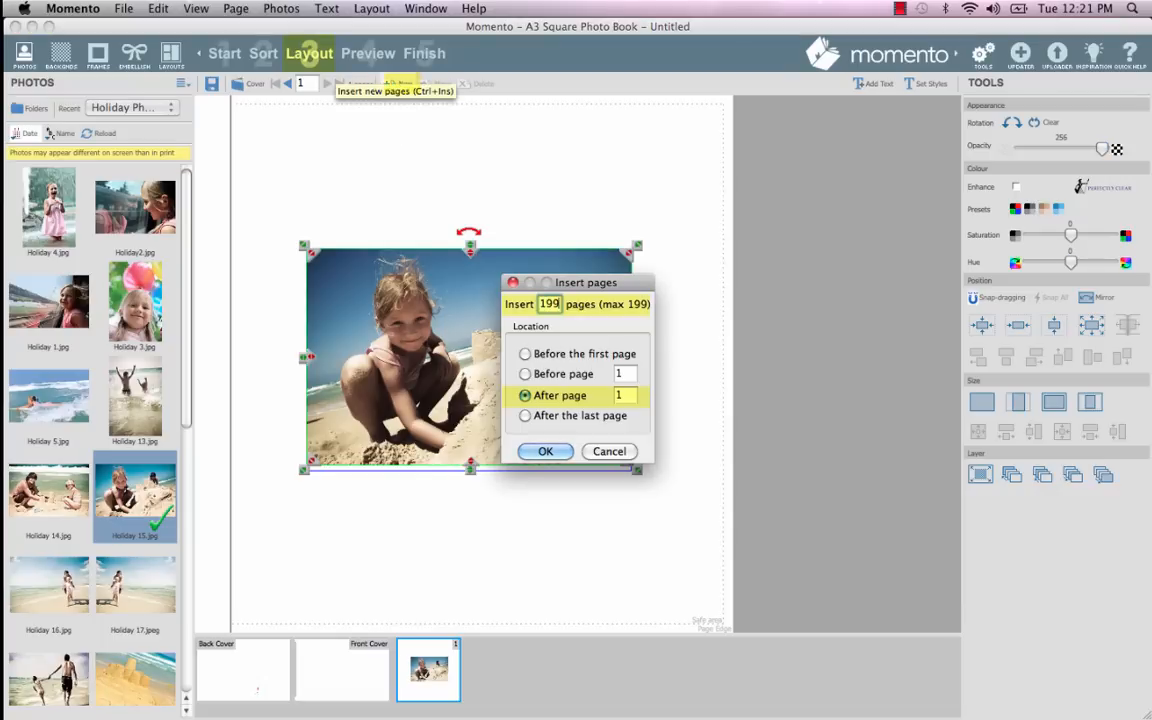
{"action": "left_click", "coordinate": [544, 452]}
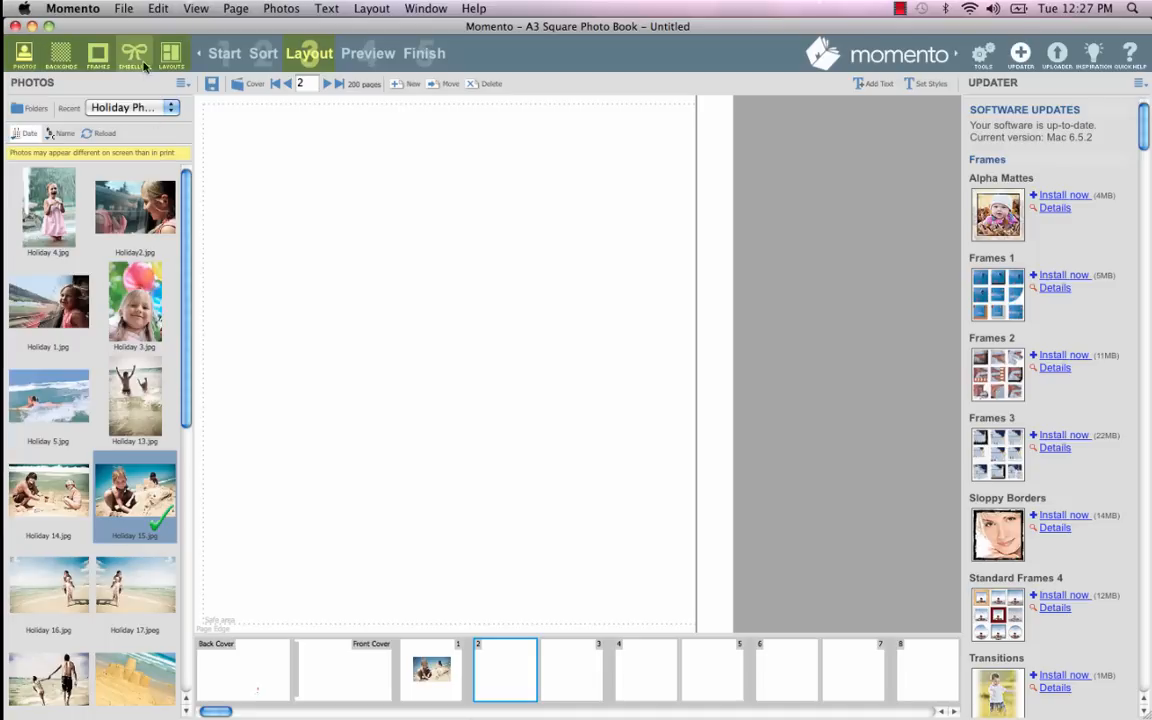
Browse Embellishments and Layouts, return to Photos and place the sandcastle photo on page 2.
{"action": "left_click", "coordinate": [134, 52]}
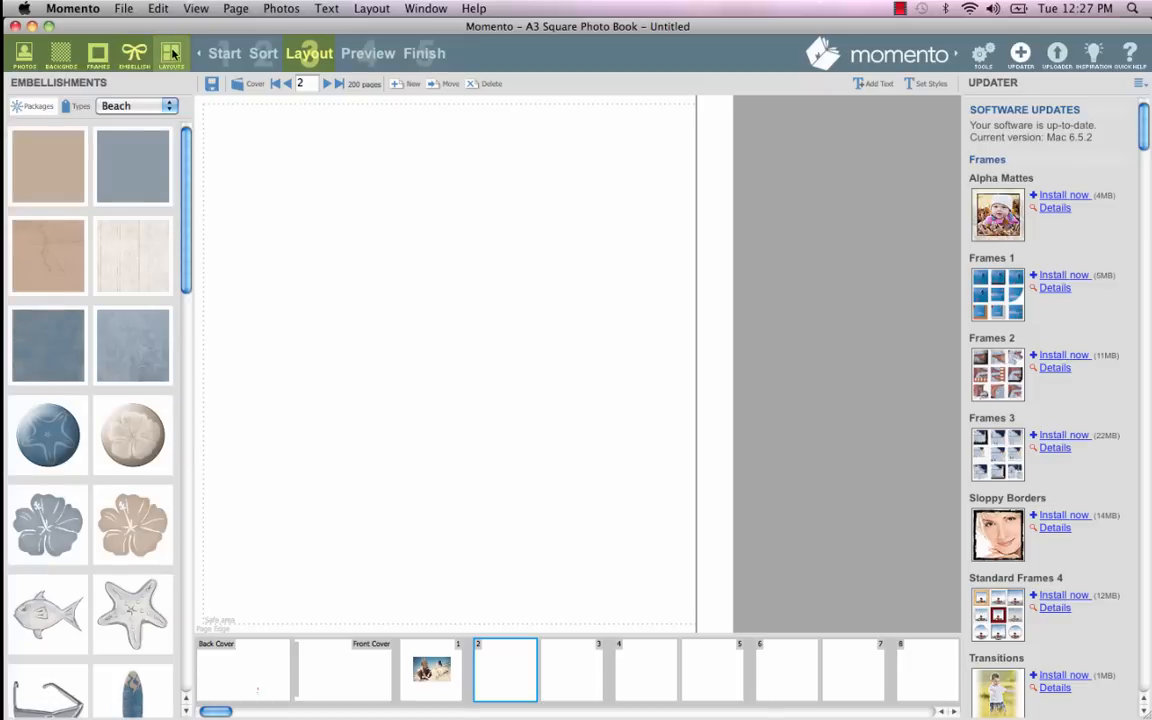
{"action": "left_click", "coordinate": [170, 56]}
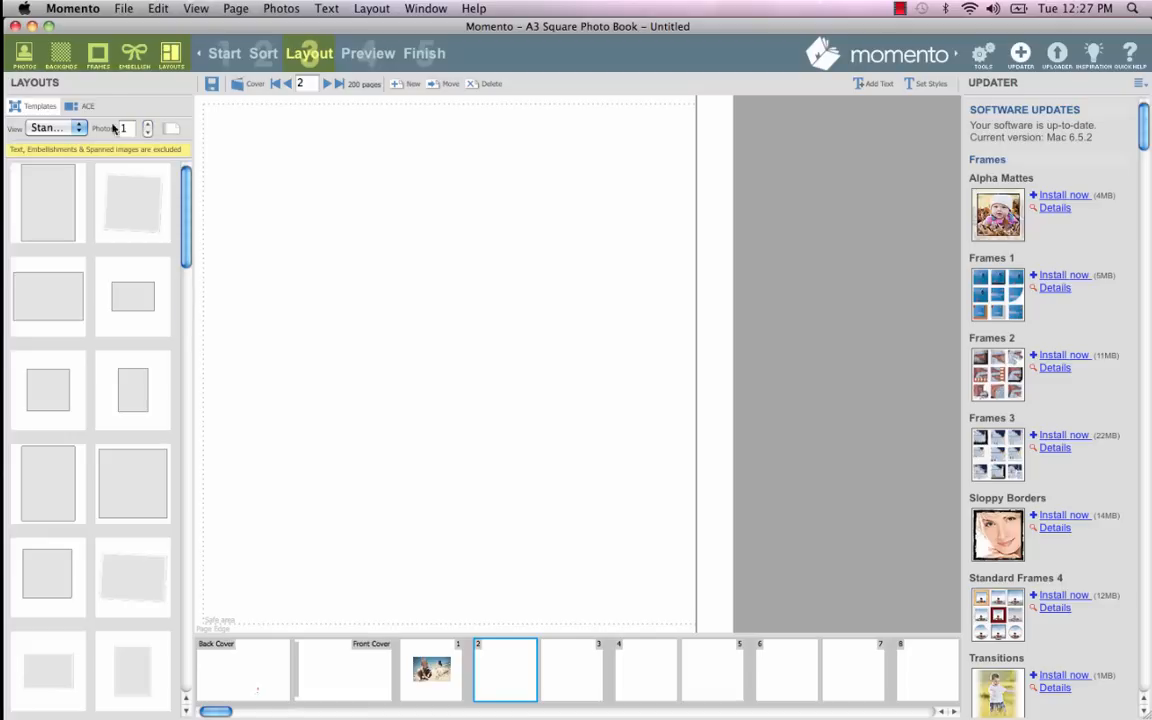
{"action": "left_click", "coordinate": [56, 128]}
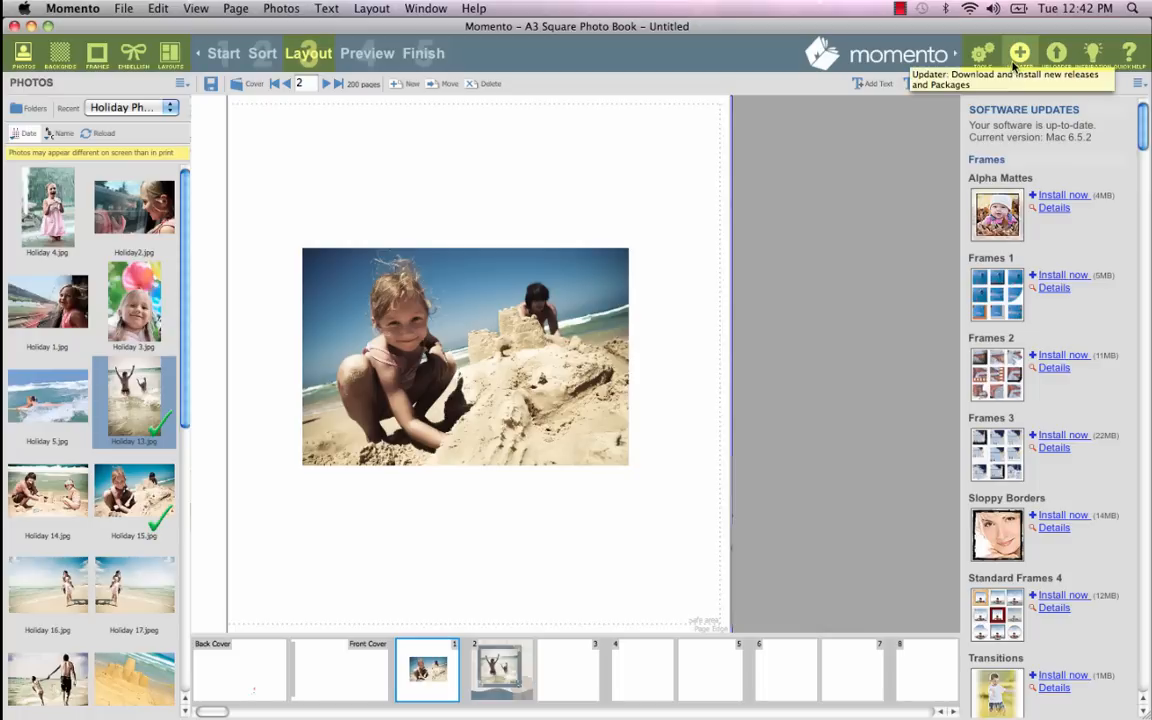
{"action": "left_click", "coordinate": [1056, 52]}
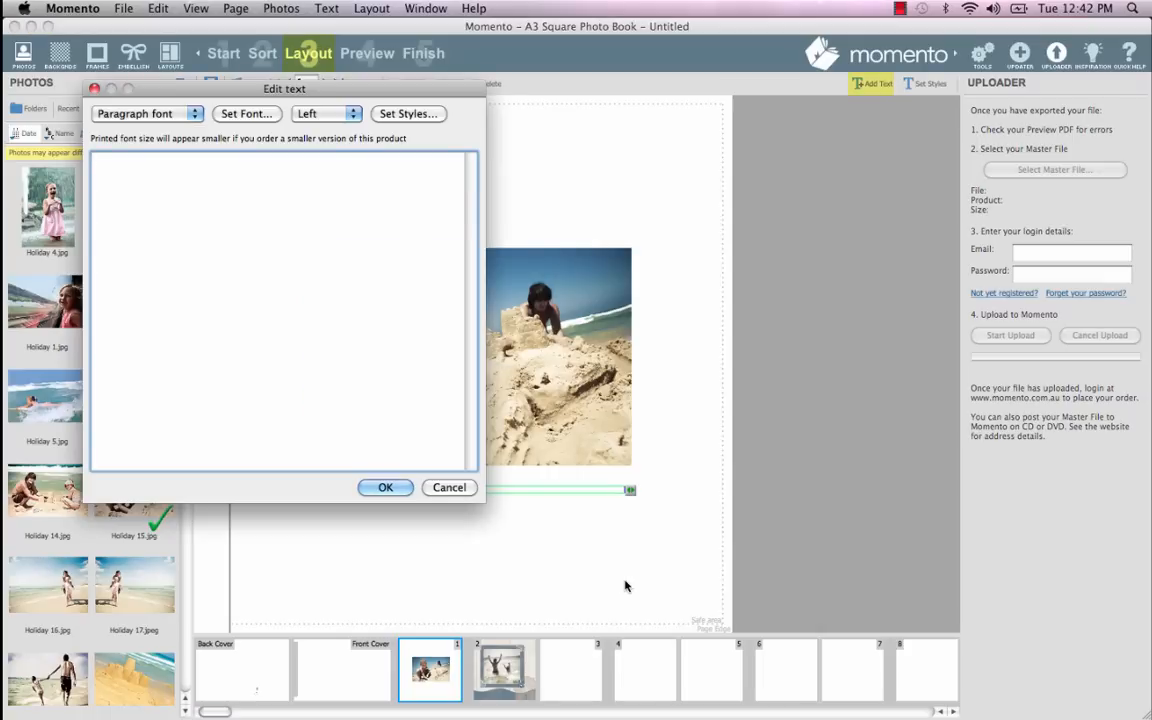
Caption page 2 'I love the beach' in Amatic SC Bold, centred, and apply it.
{"action": "type", "text": "I love the"}
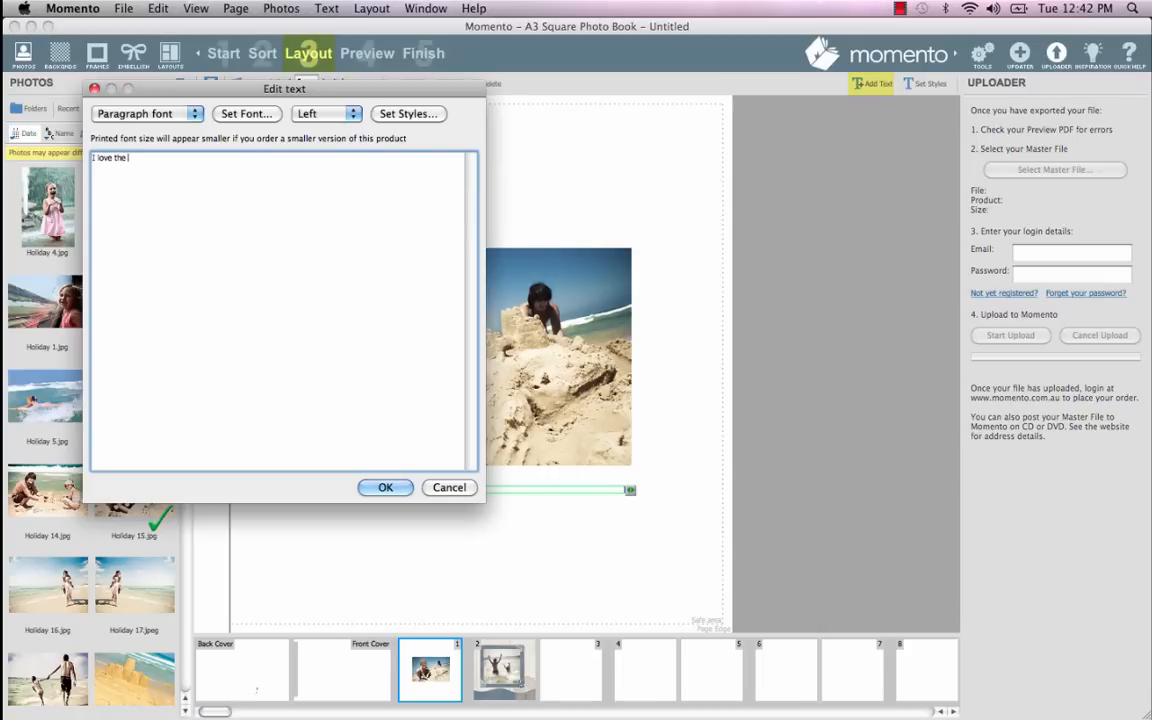
{"action": "type", "text": "beach"}
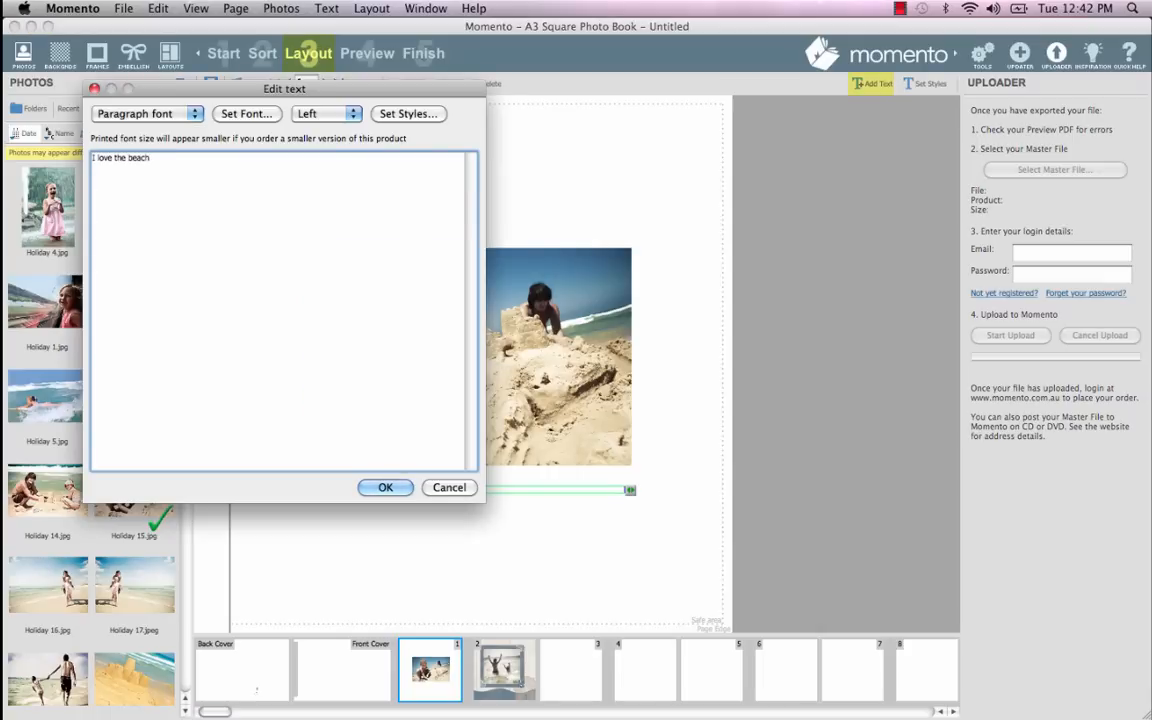
{"action": "left_click", "coordinate": [248, 112]}
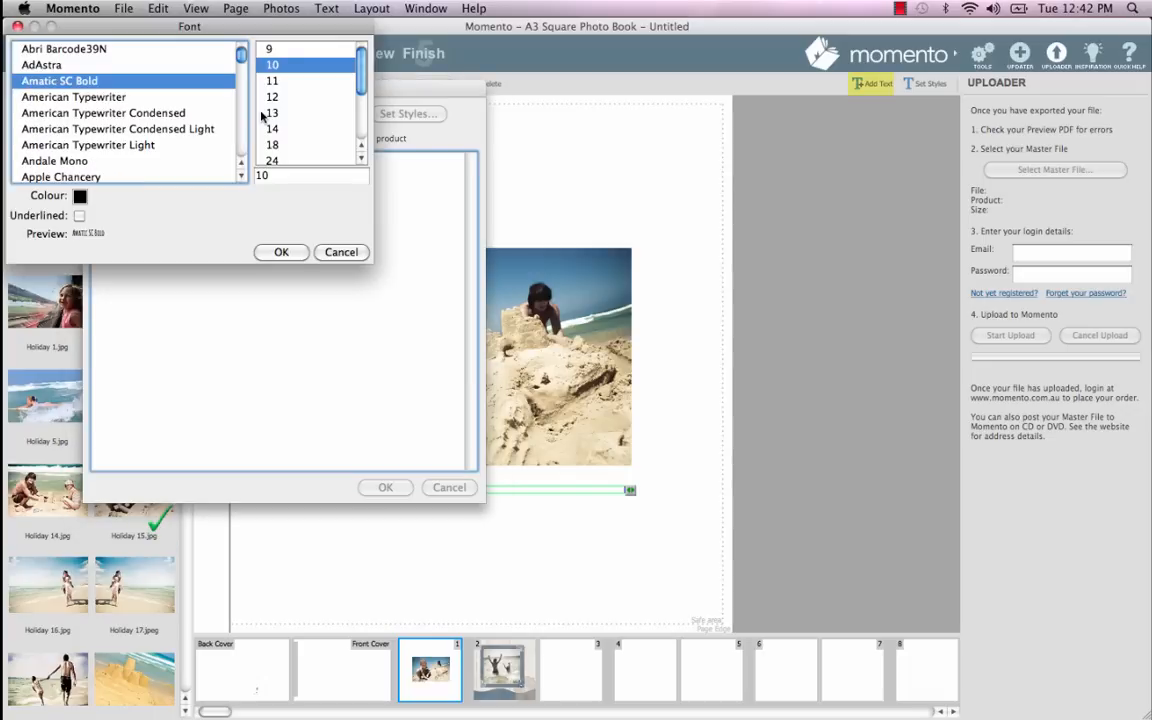
{"action": "scroll", "scroll_direction": "down", "scroll_amount": 3}
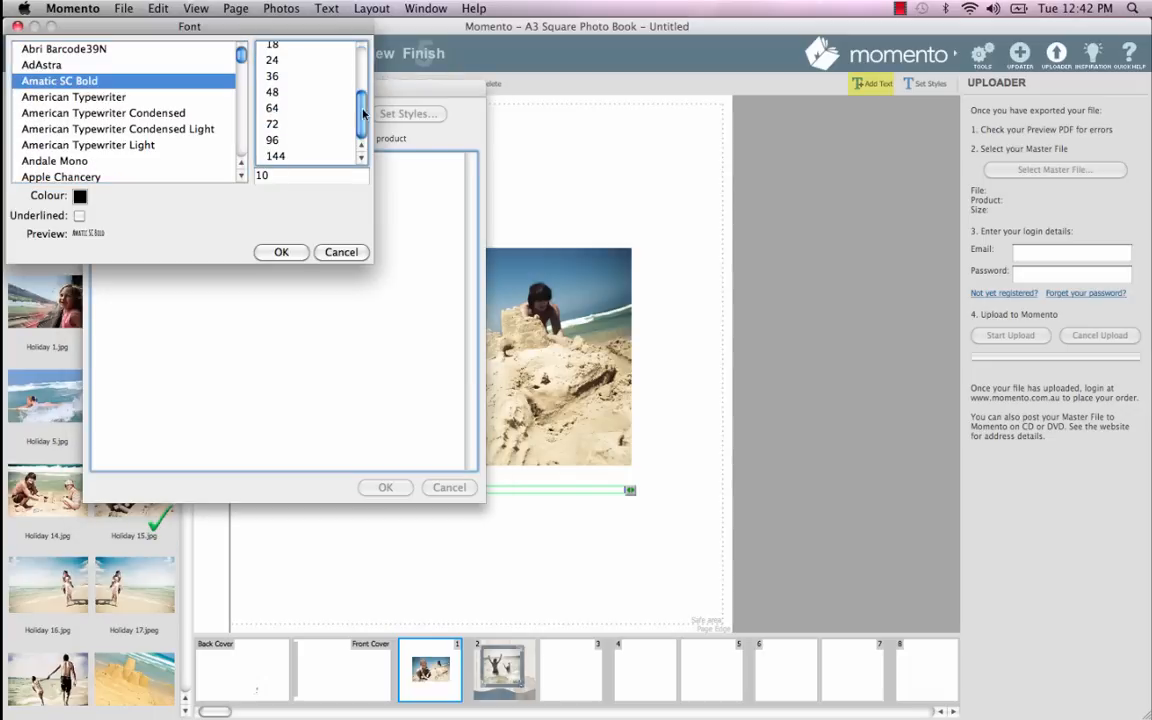
{"action": "left_click", "coordinate": [272, 140]}
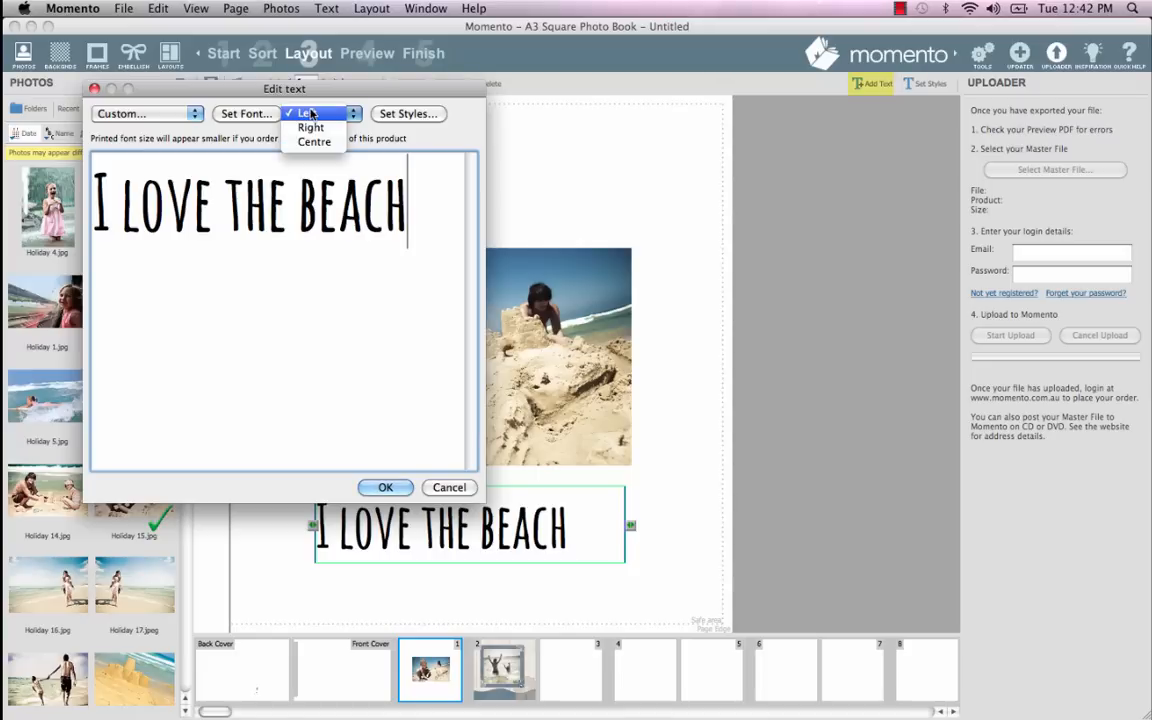
{"action": "left_click", "coordinate": [312, 140]}
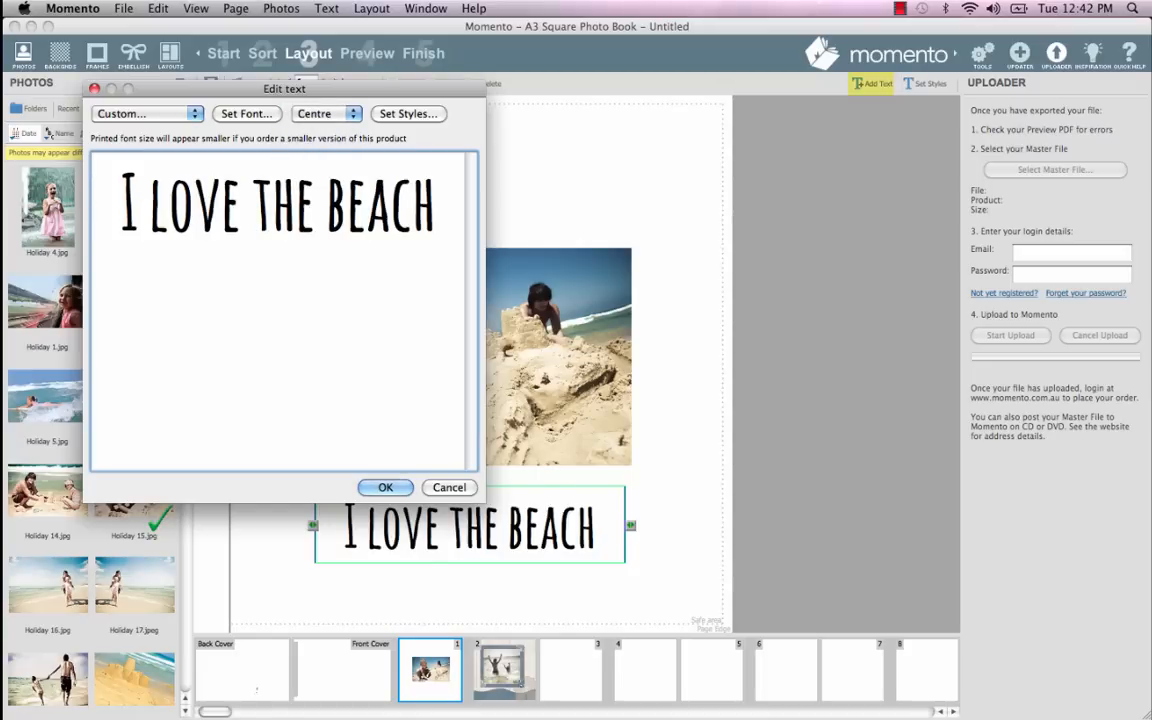
{"action": "left_click", "coordinate": [384, 488]}
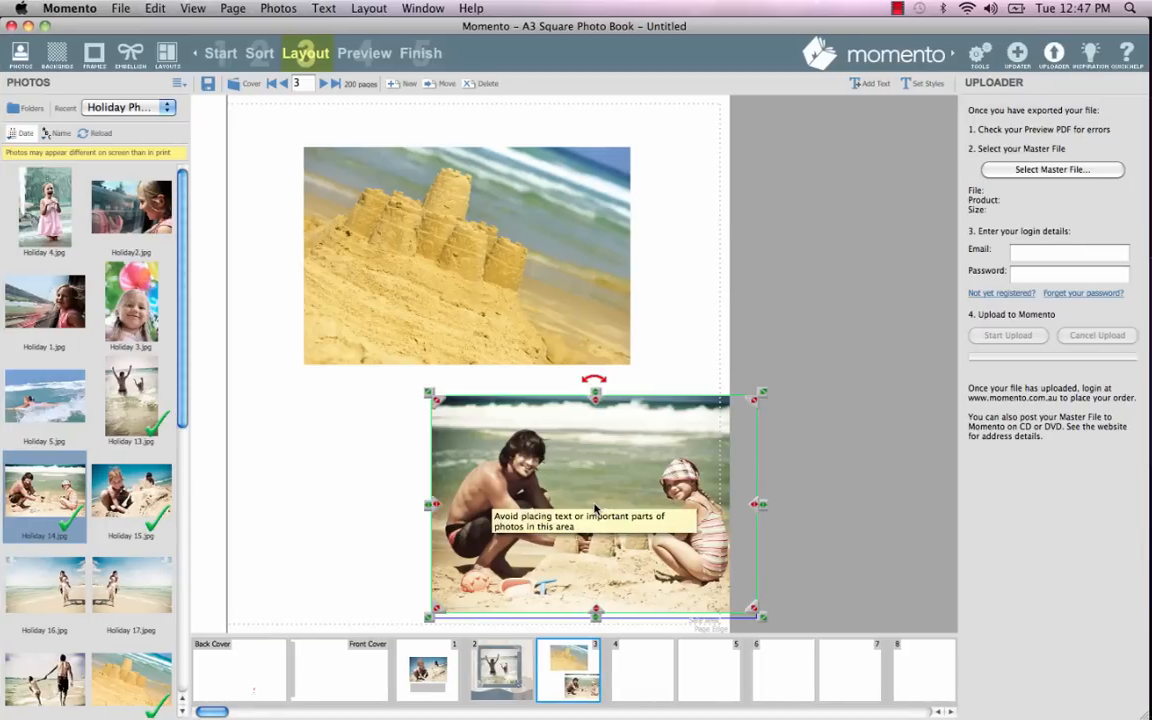
{"action": "mouse_move", "coordinate": [576, 460]}
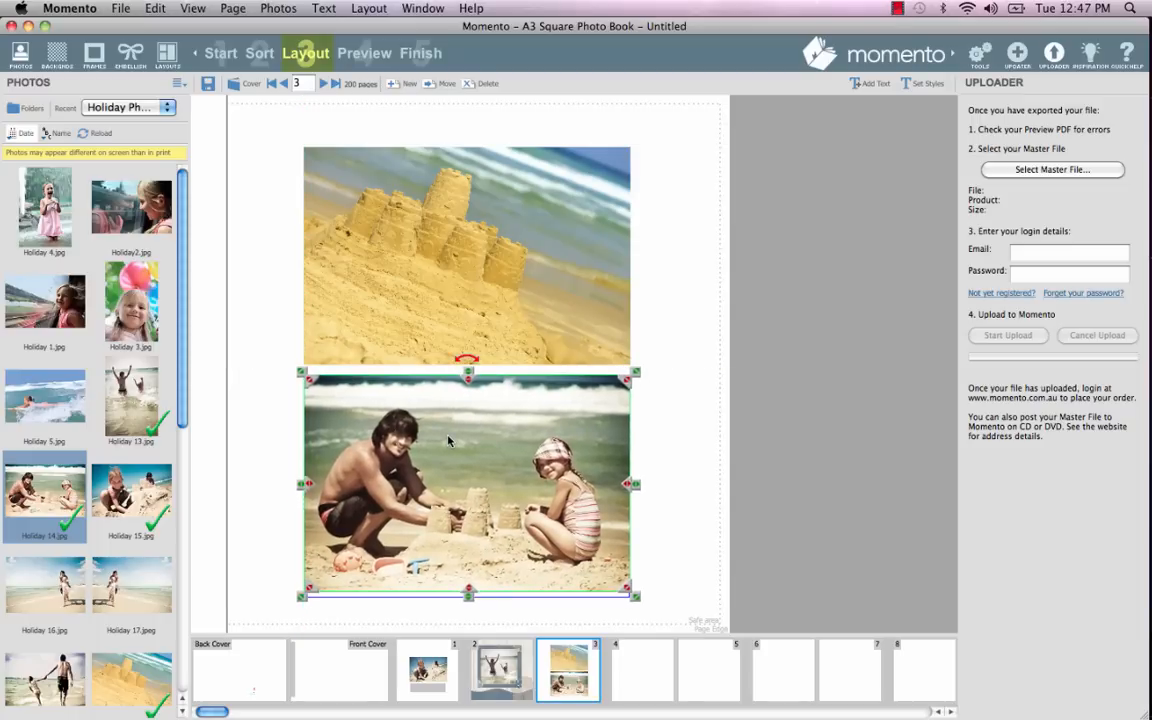
{"action": "mouse_move", "coordinate": [446, 442]}
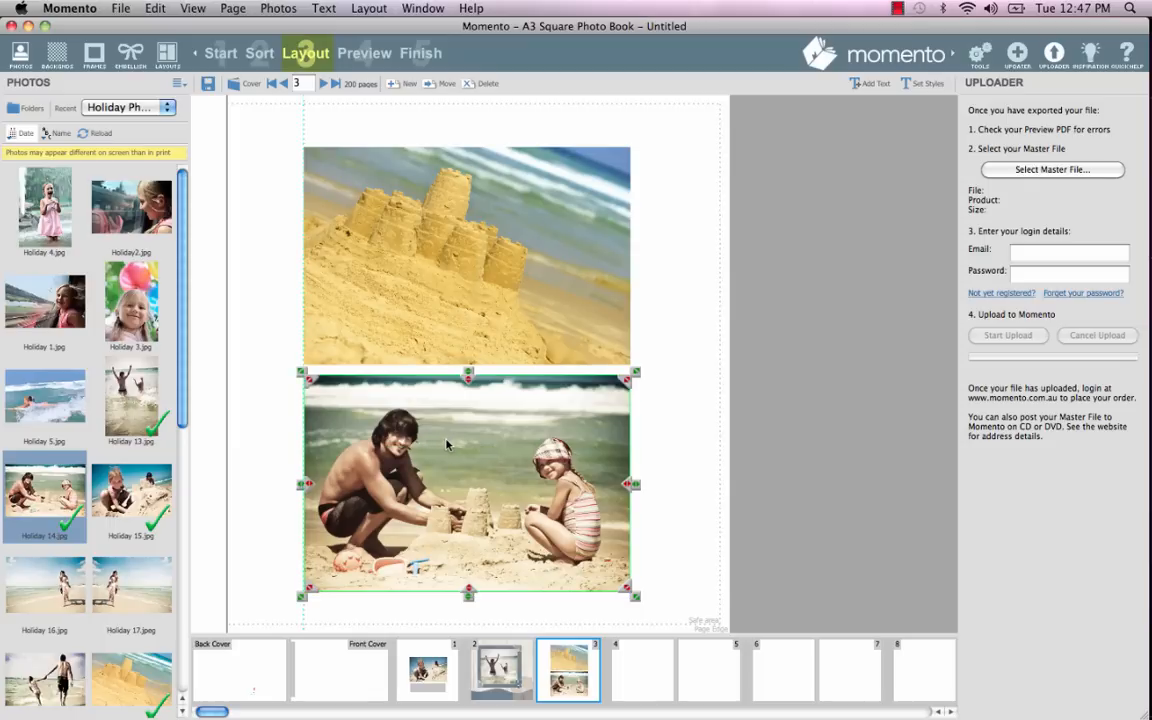
Resize the family photo so it sits below the sandcastle picture on page 3.
{"action": "left_click_drag", "start_coordinate": [448, 444], "coordinate": [528, 444]}
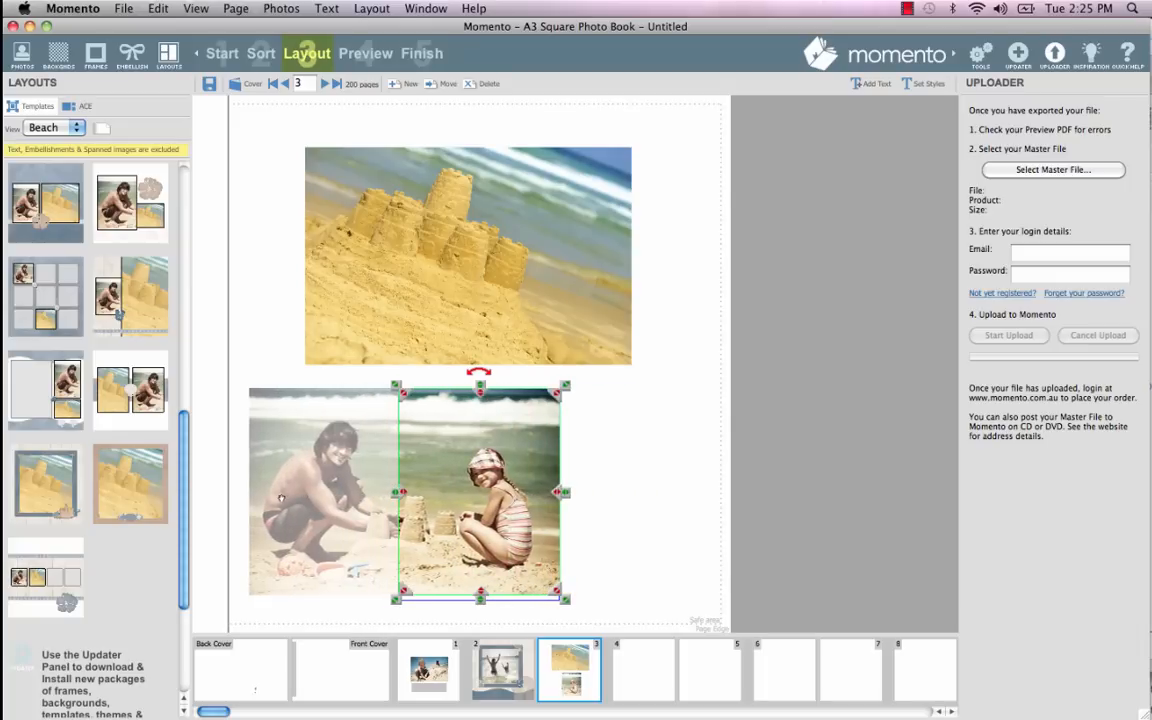
Crop the lower photo to just the girl and tilt it at an angle.
{"action": "left_click_drag", "start_coordinate": [400, 492], "coordinate": [412, 492]}
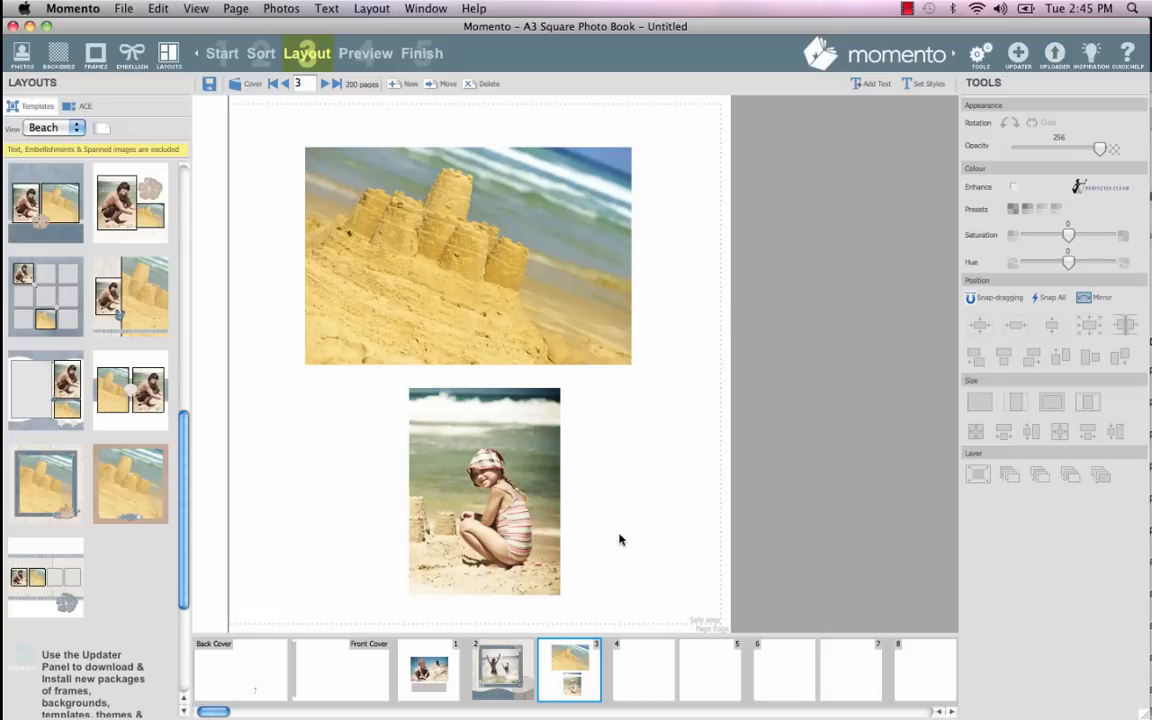
{"action": "left_click", "coordinate": [484, 490]}
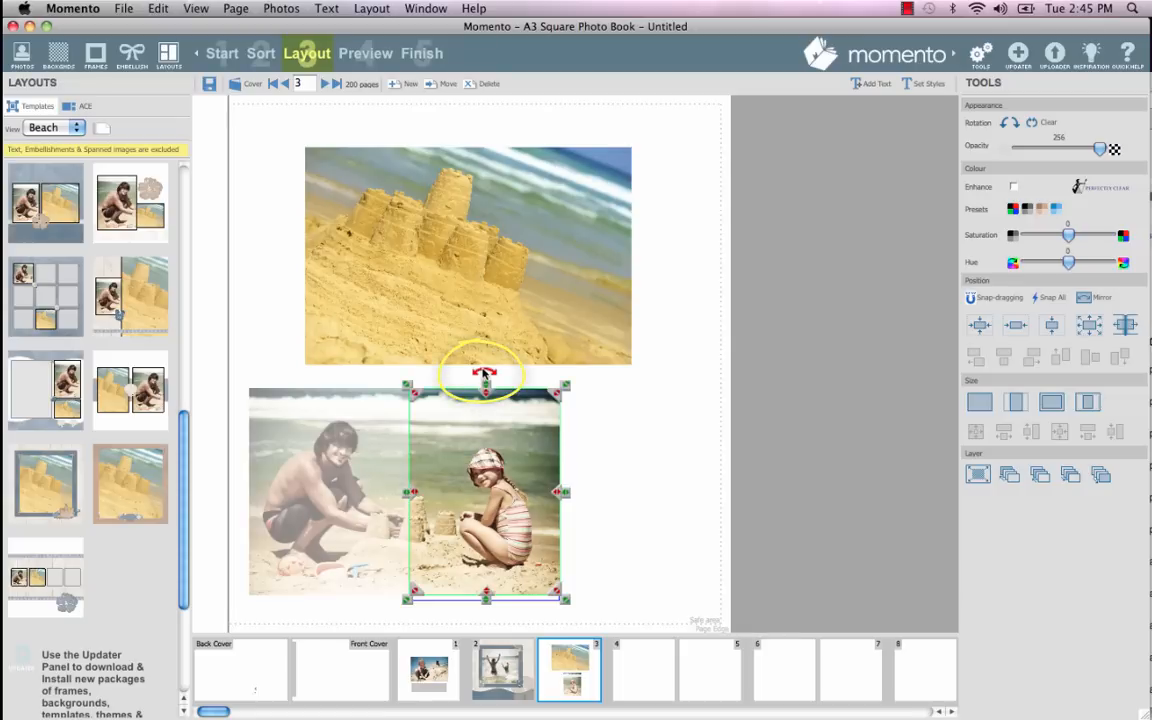
{"action": "left_click_drag", "start_coordinate": [484, 372], "coordinate": [524, 378]}
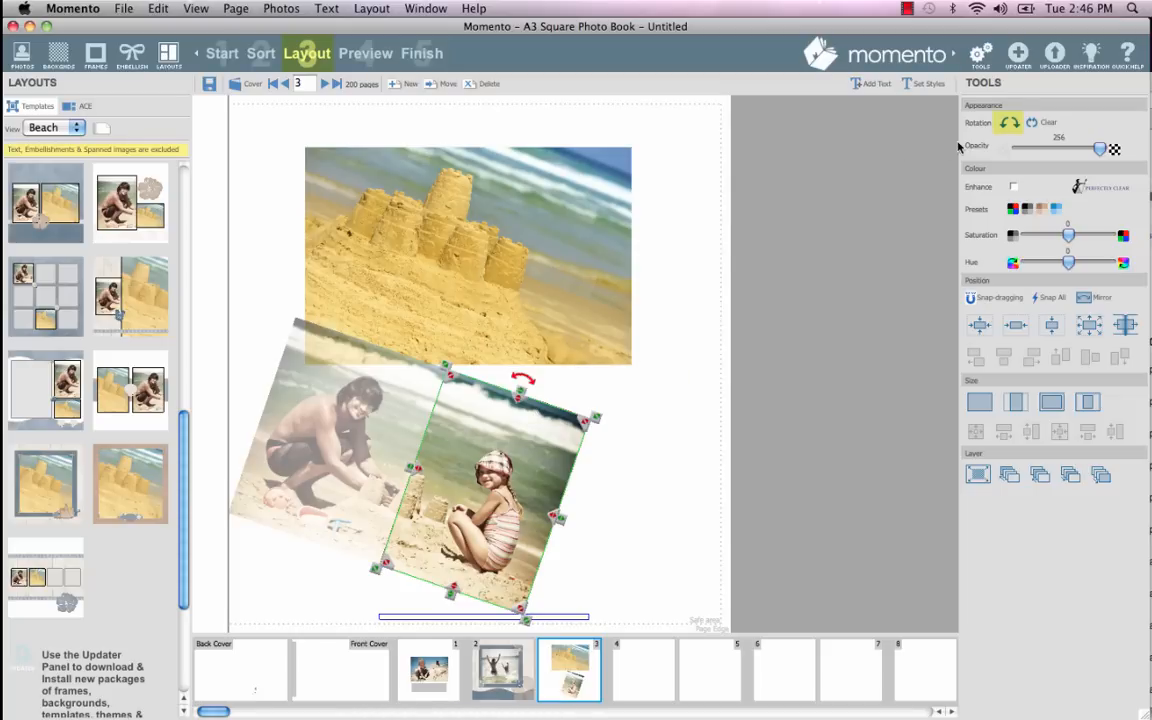
{"action": "left_click", "coordinate": [1008, 122]}
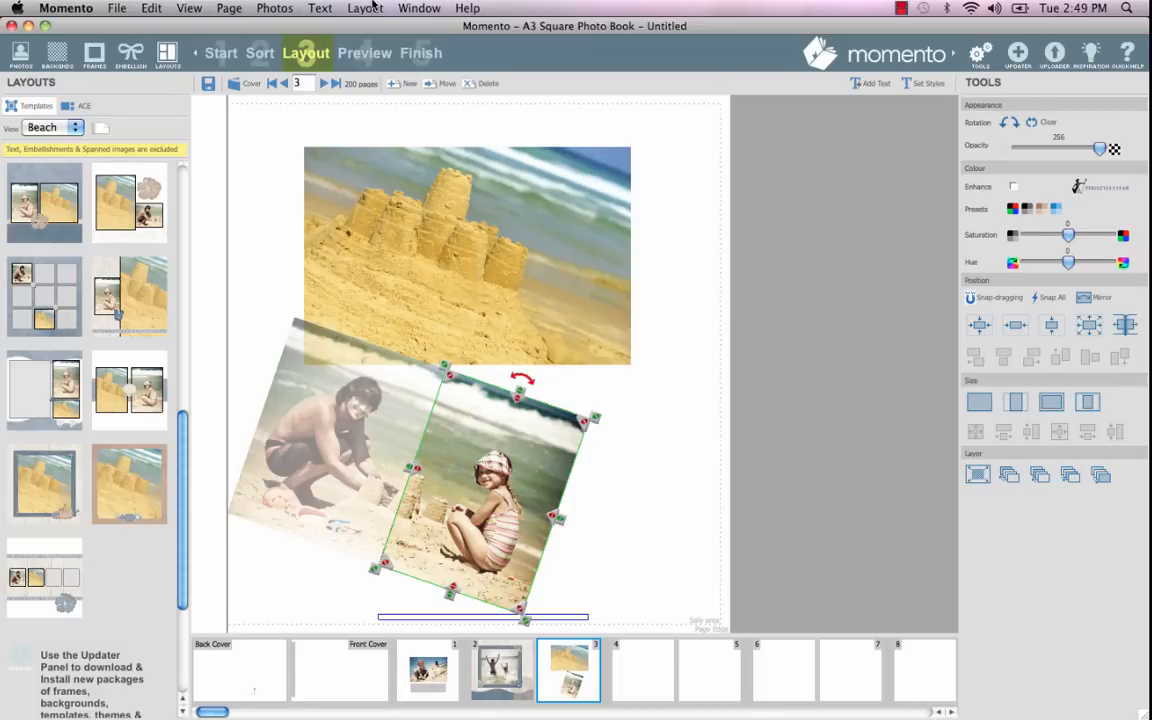
Apply the whitewashed wooden-plank beach background and remove the trial starfish from the page.
{"action": "left_click", "coordinate": [92, 52]}
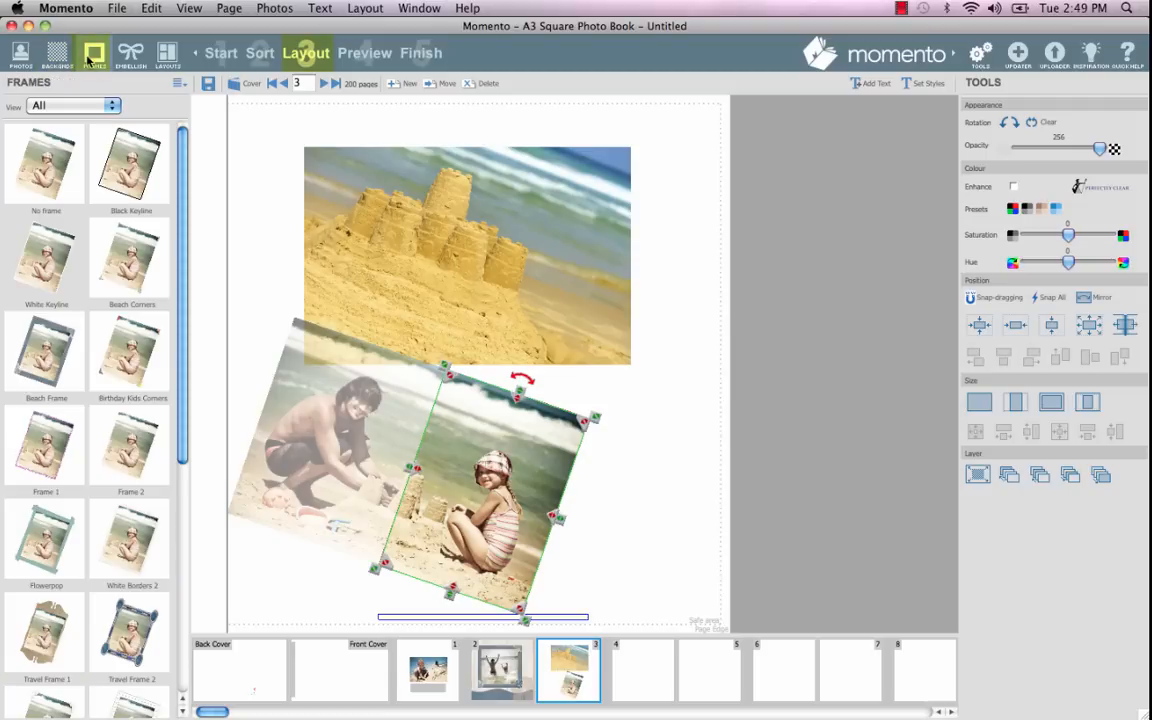
{"action": "left_click", "coordinate": [130, 52]}
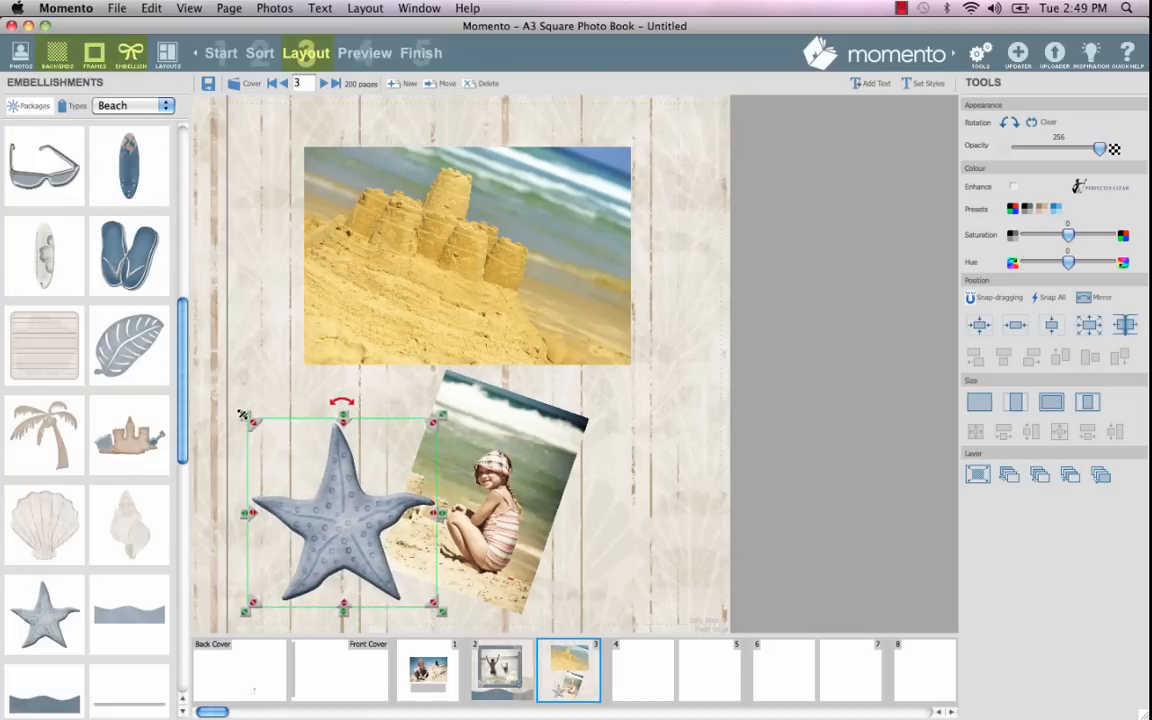
{"action": "left_click_drag", "start_coordinate": [344, 510], "coordinate": [350, 504]}
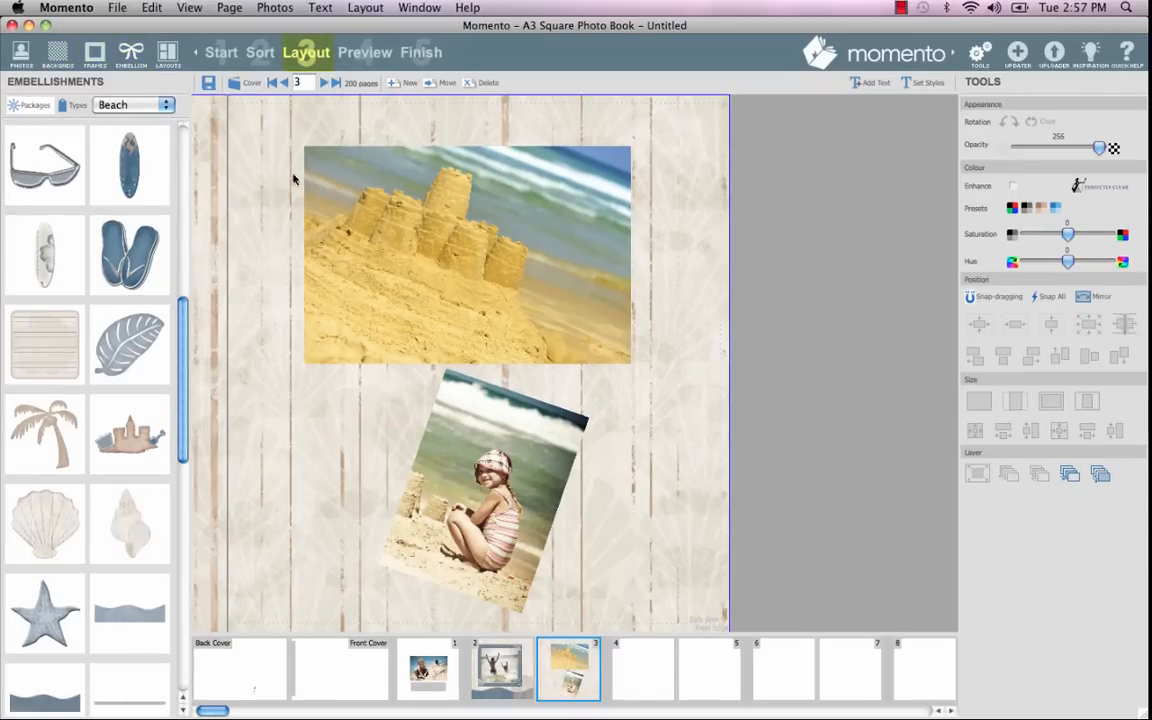
Apply a Beach layout template to page 3 with flip-flops and a wave border.
{"action": "left_click", "coordinate": [168, 52]}
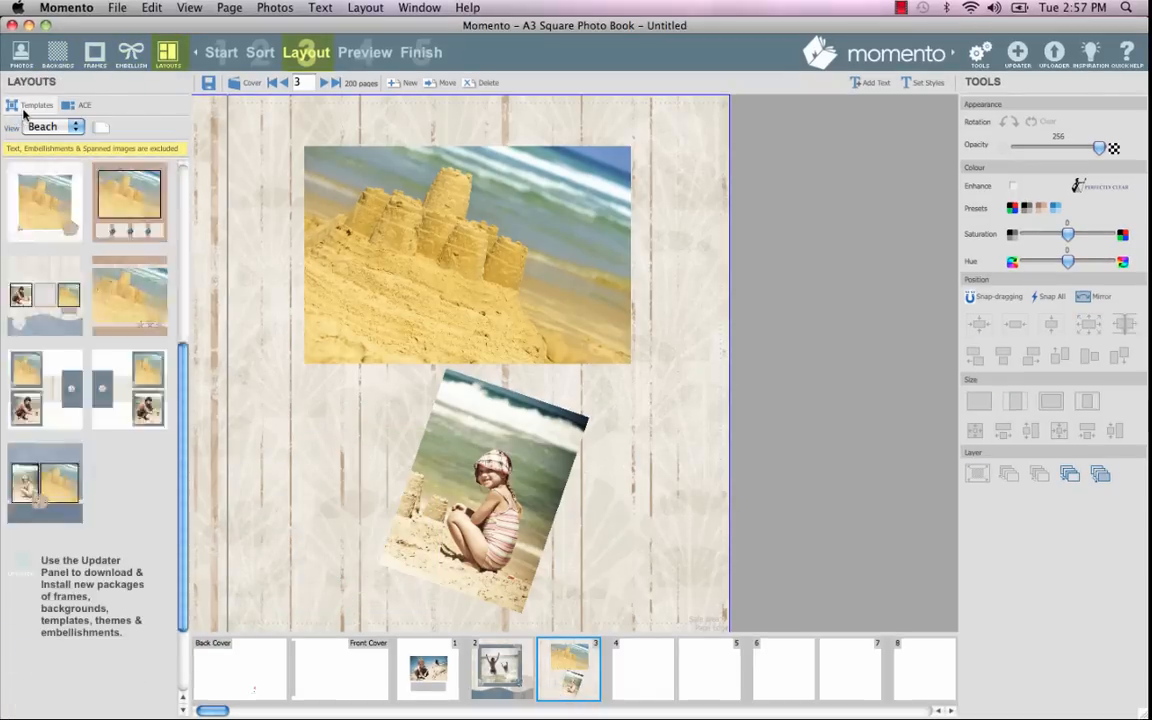
{"action": "left_click", "coordinate": [84, 104]}
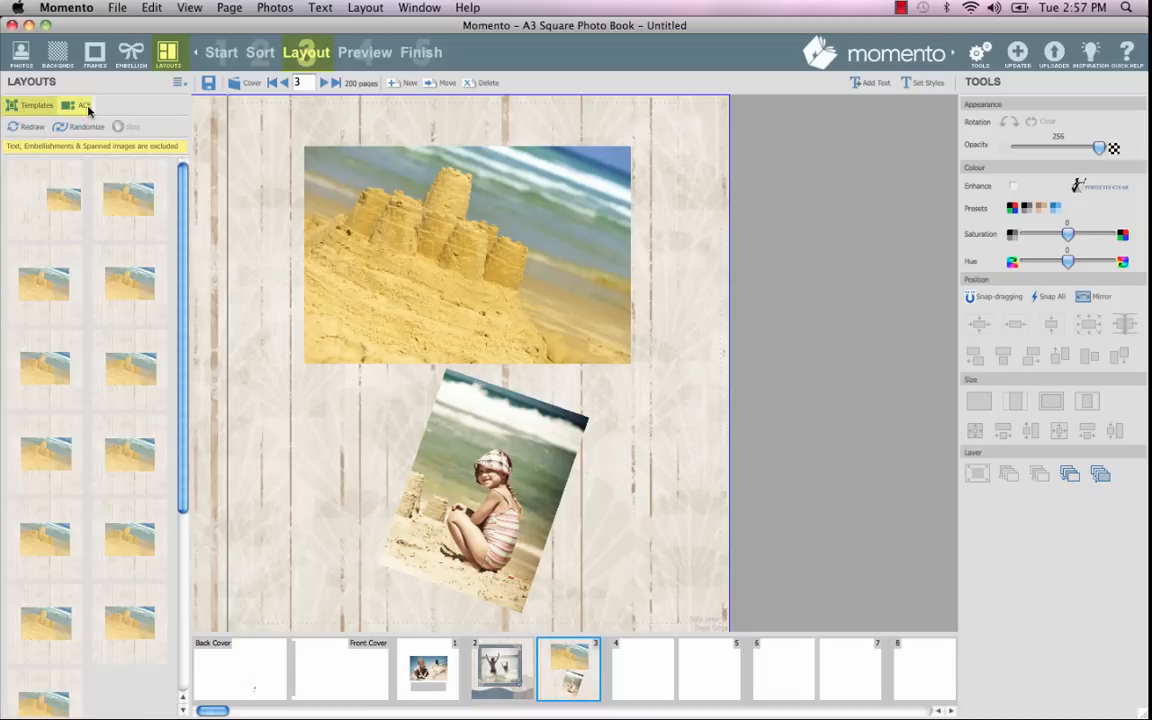
{"action": "left_click", "coordinate": [32, 104]}
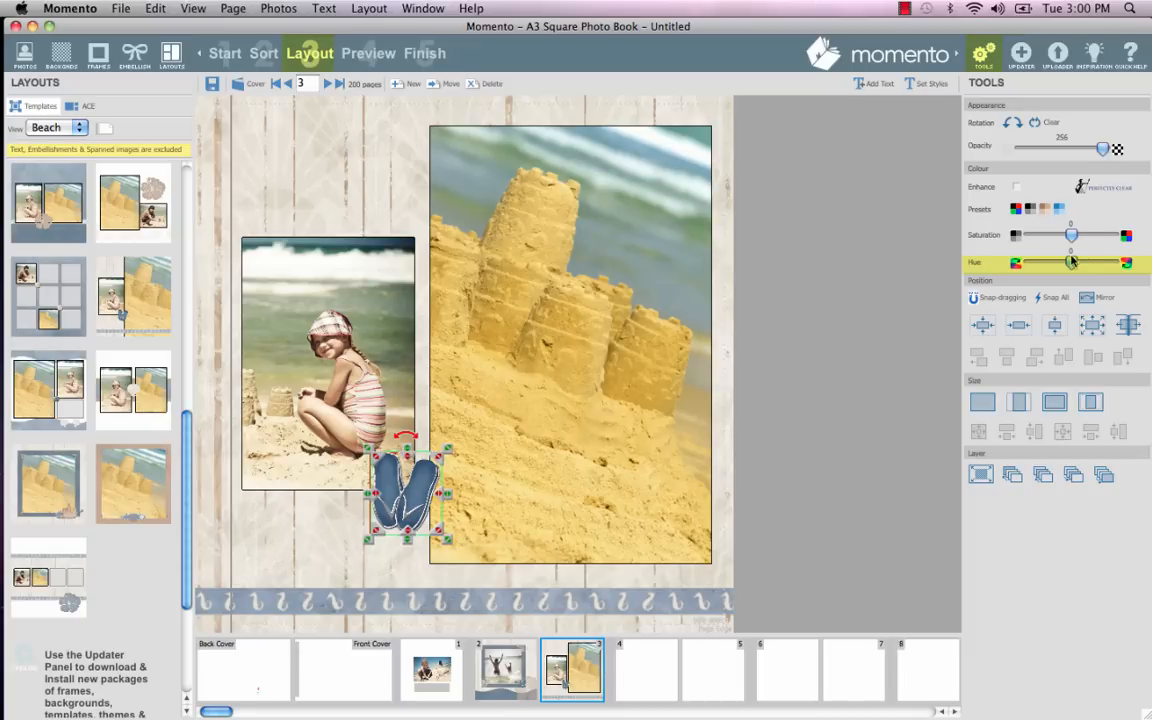
Shift the flip-flops' hue and saturation to purple and lower the sandcastle photo's opacity.
{"action": "left_click_drag", "start_coordinate": [1072, 262], "coordinate": [1110, 262]}
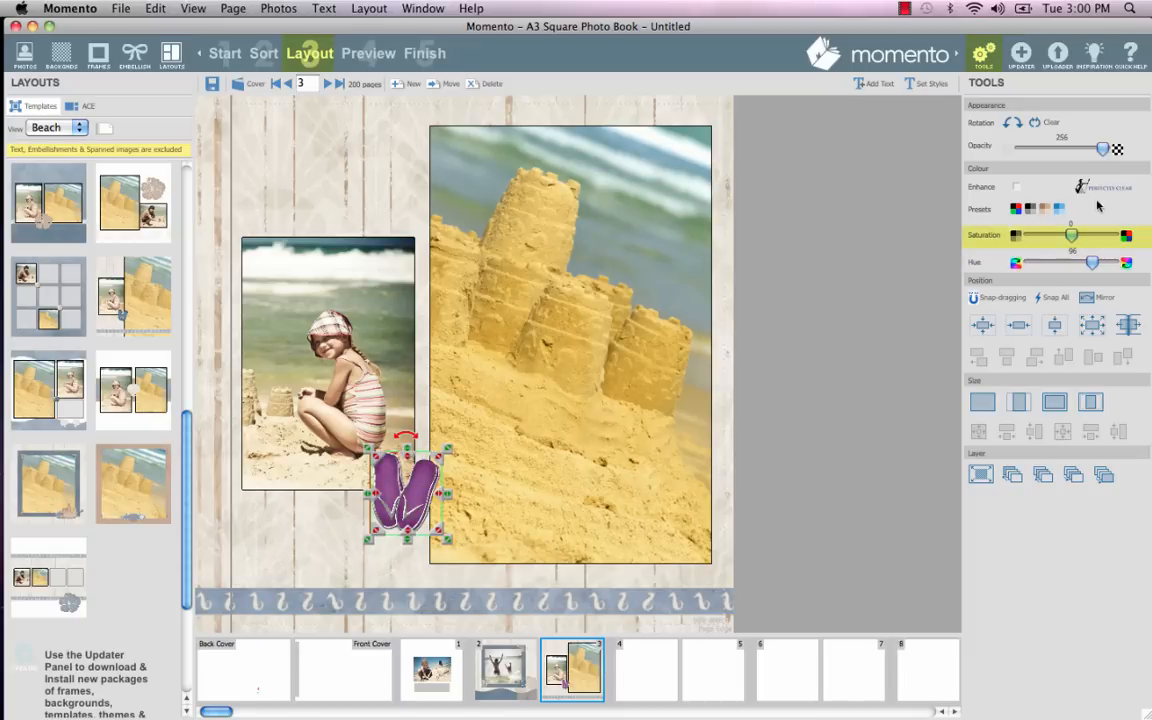
{"action": "left_click_drag", "start_coordinate": [1072, 236], "coordinate": [1110, 236]}
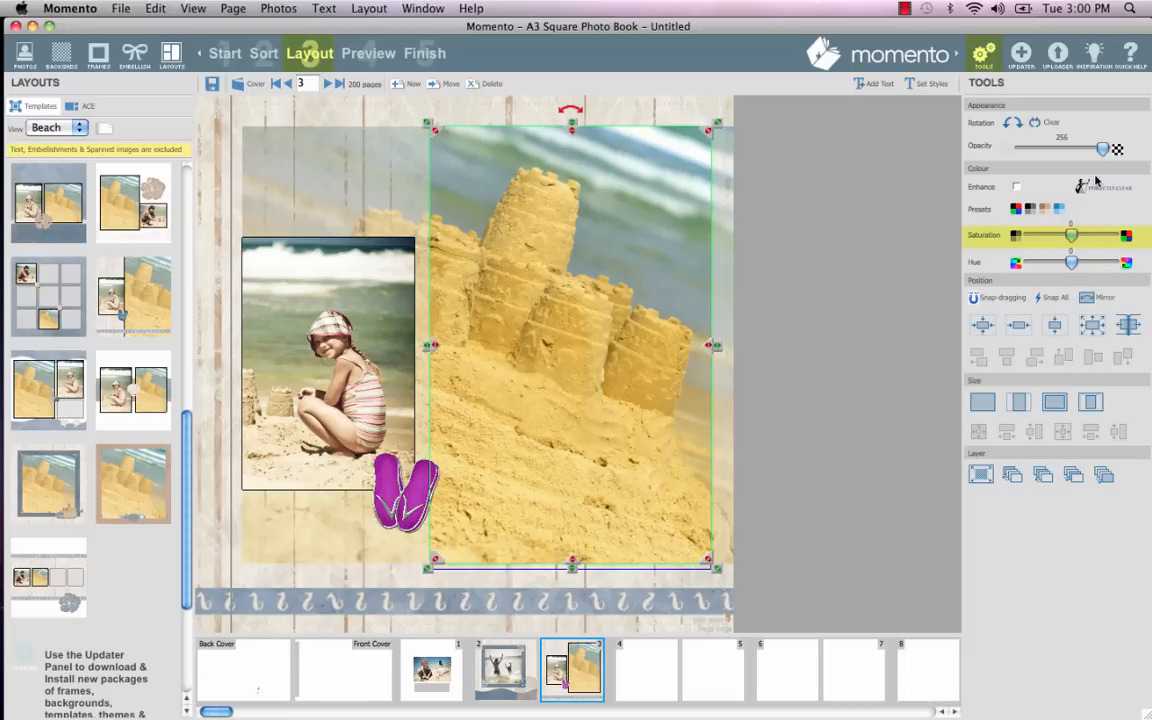
{"action": "left_click_drag", "start_coordinate": [1102, 148], "coordinate": [1068, 148]}
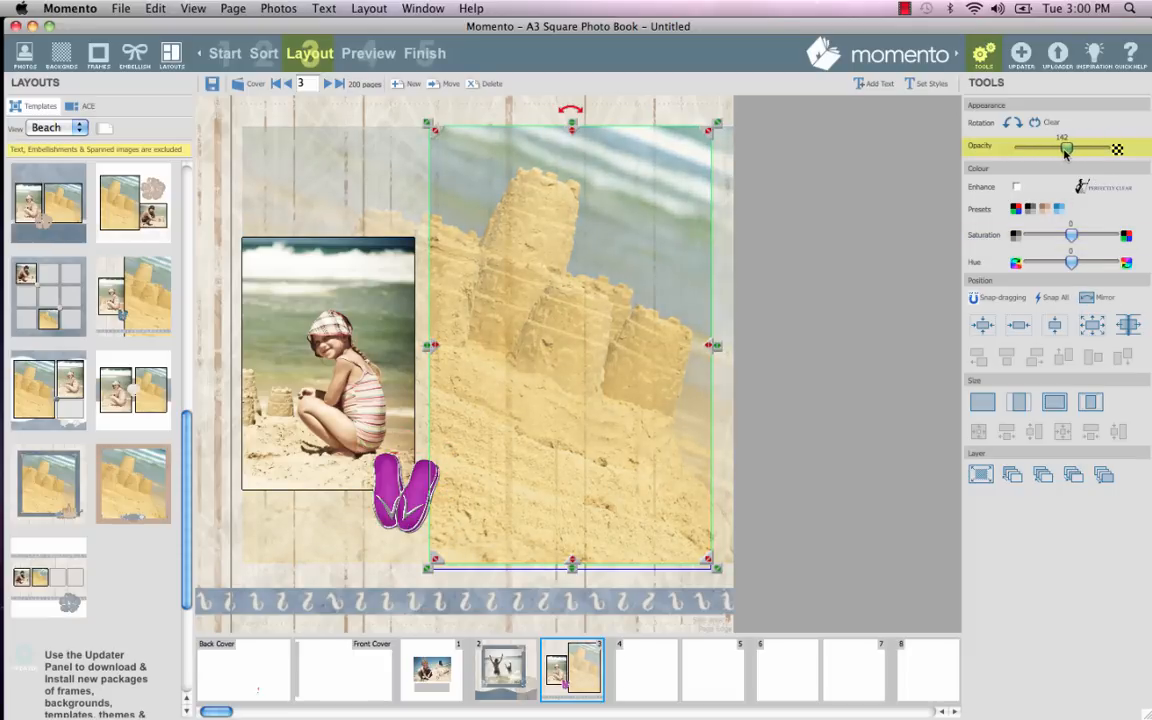
{"action": "left_click_drag", "start_coordinate": [1068, 148], "coordinate": [1064, 148]}
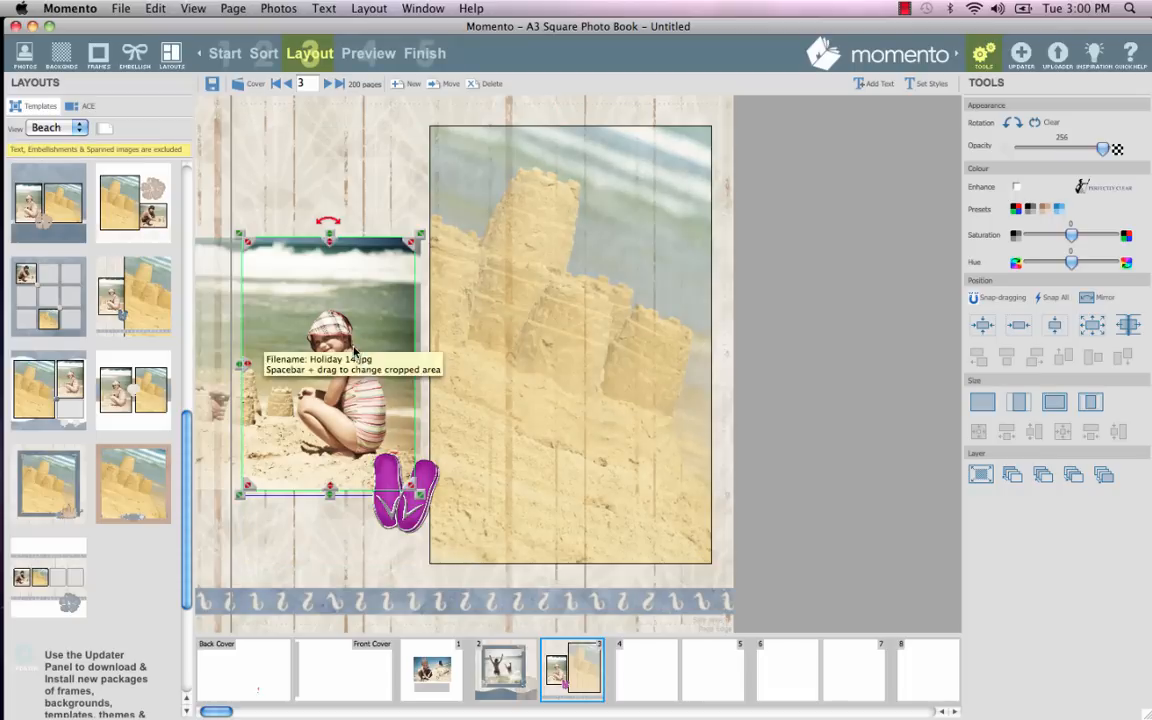
Apply the greyscale preset so the girl's photo becomes black and white.
{"action": "left_click", "coordinate": [1030, 210]}
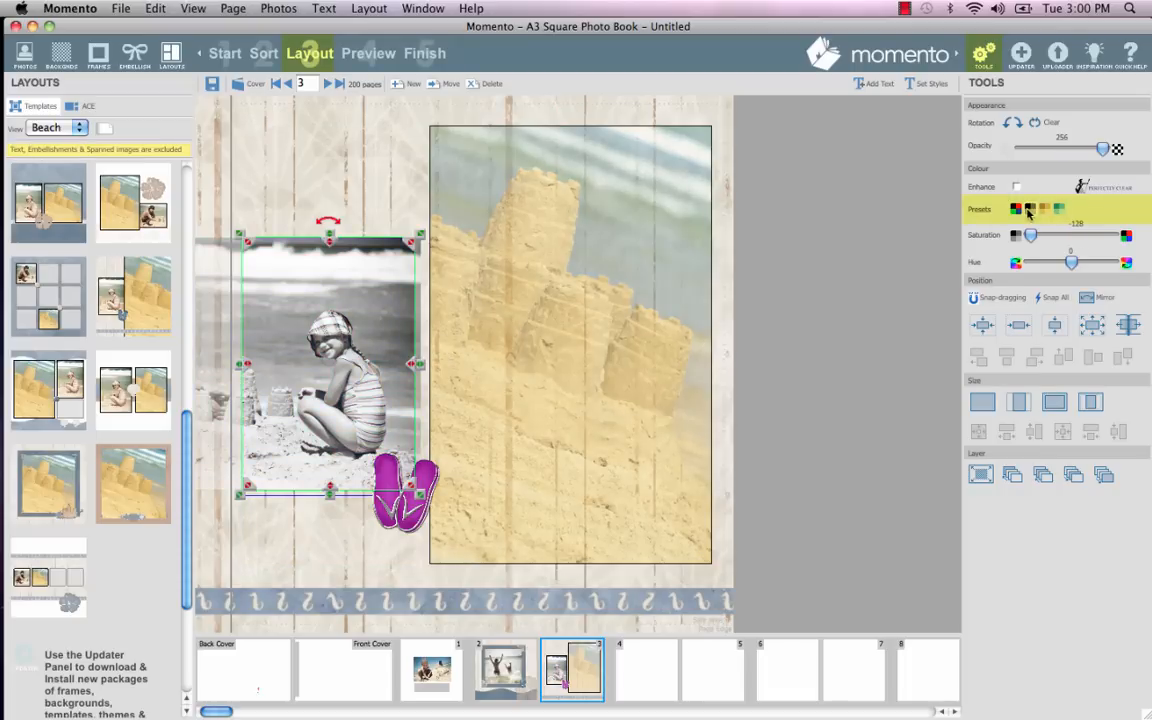
{"action": "left_click", "coordinate": [808, 428]}
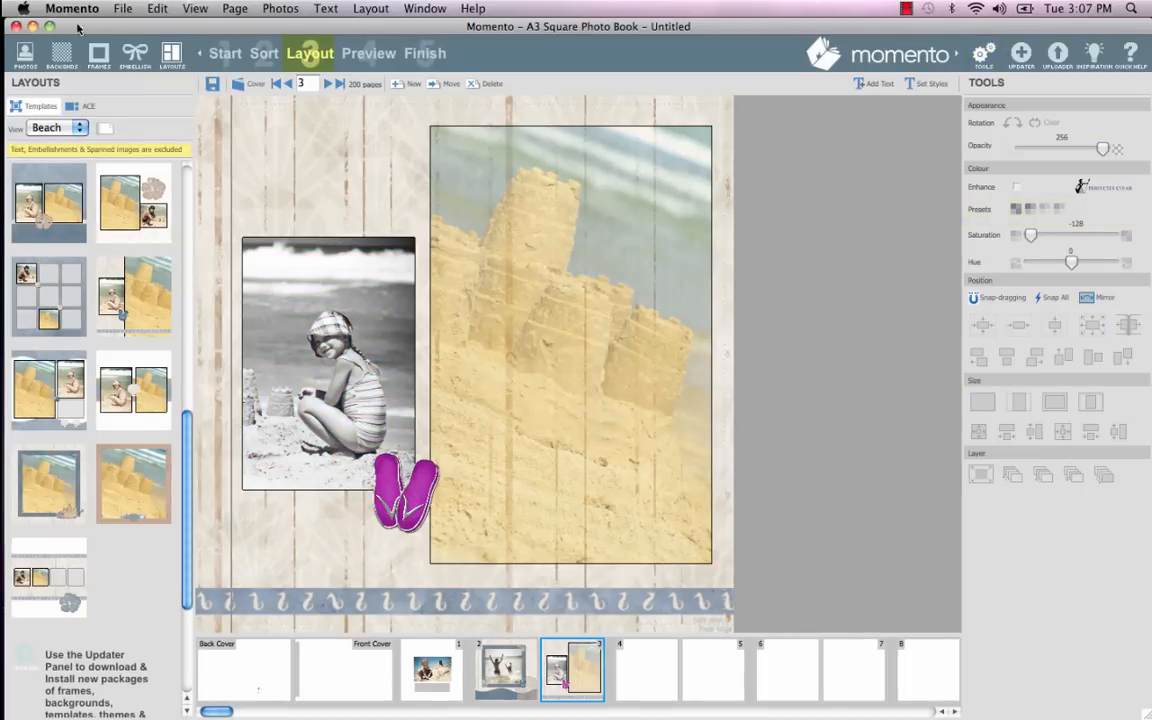
Save the project as 'Holiday Book' in the Momento Projects folder.
{"action": "left_click", "coordinate": [124, 8]}
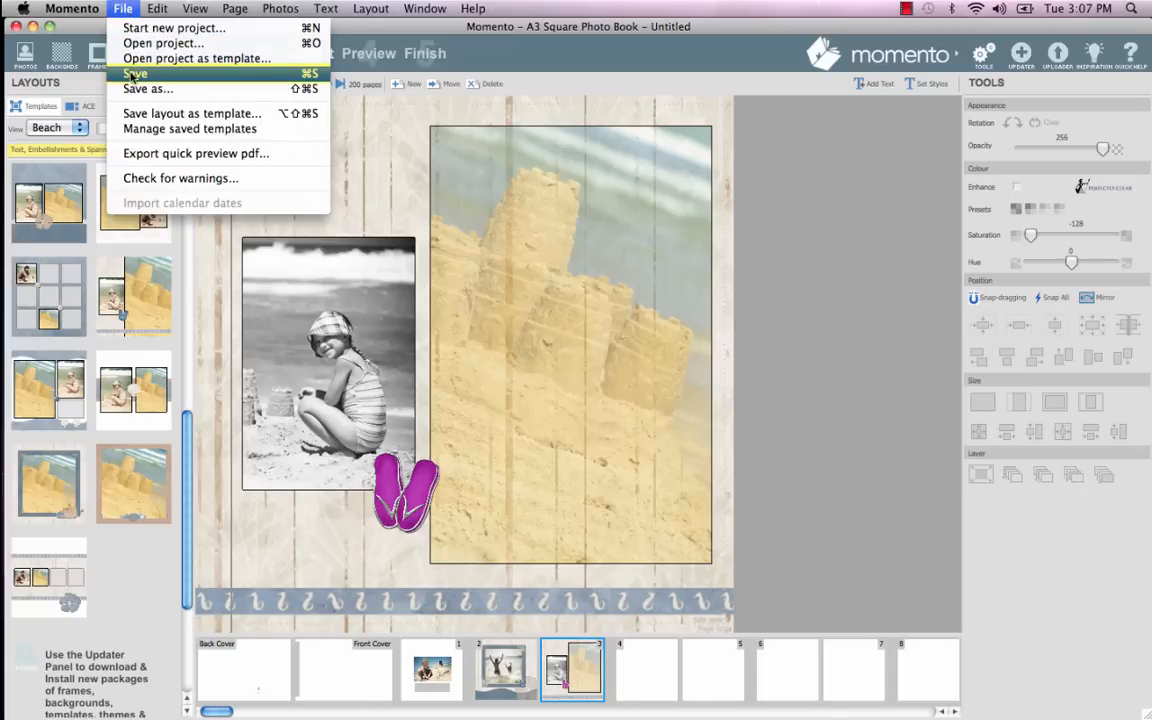
{"action": "left_click", "coordinate": [148, 88]}
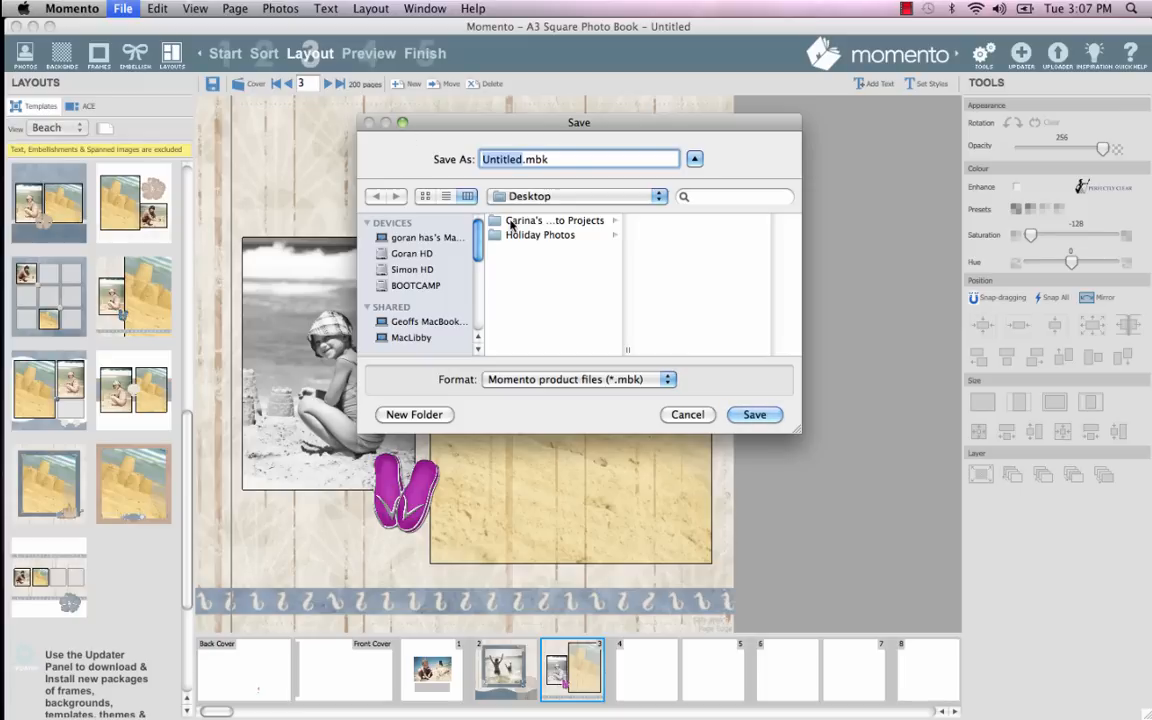
{"action": "left_click", "coordinate": [556, 220]}
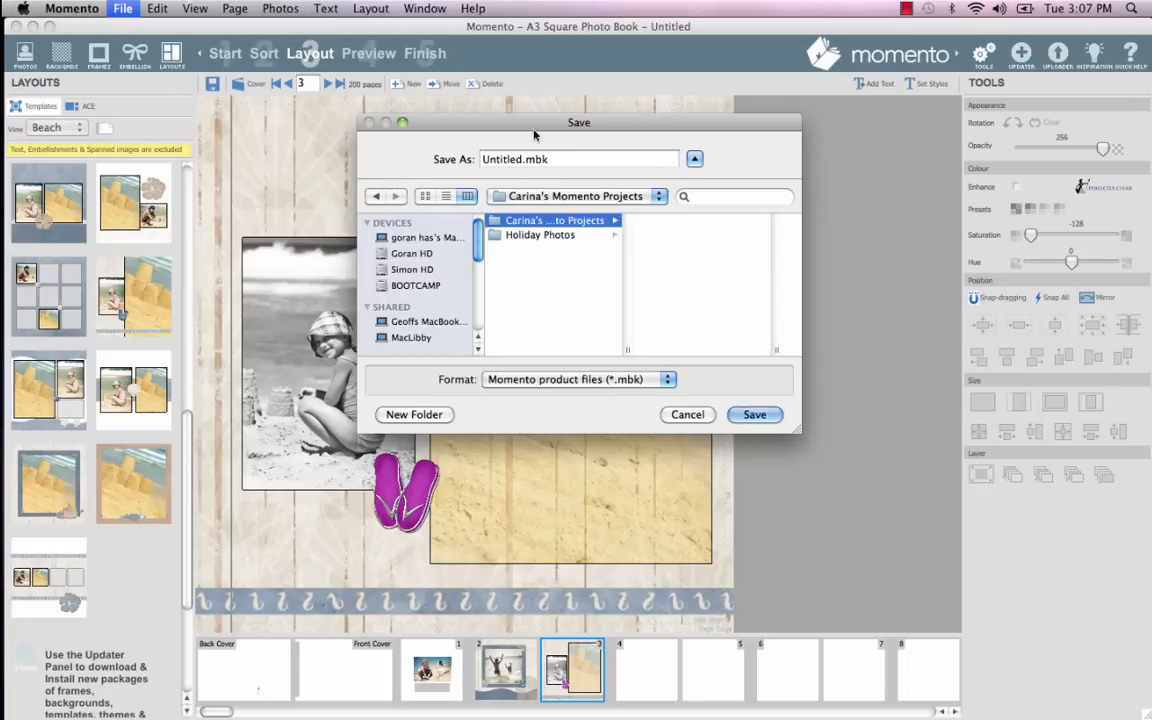
{"action": "type", "text": "Holiday Book"}
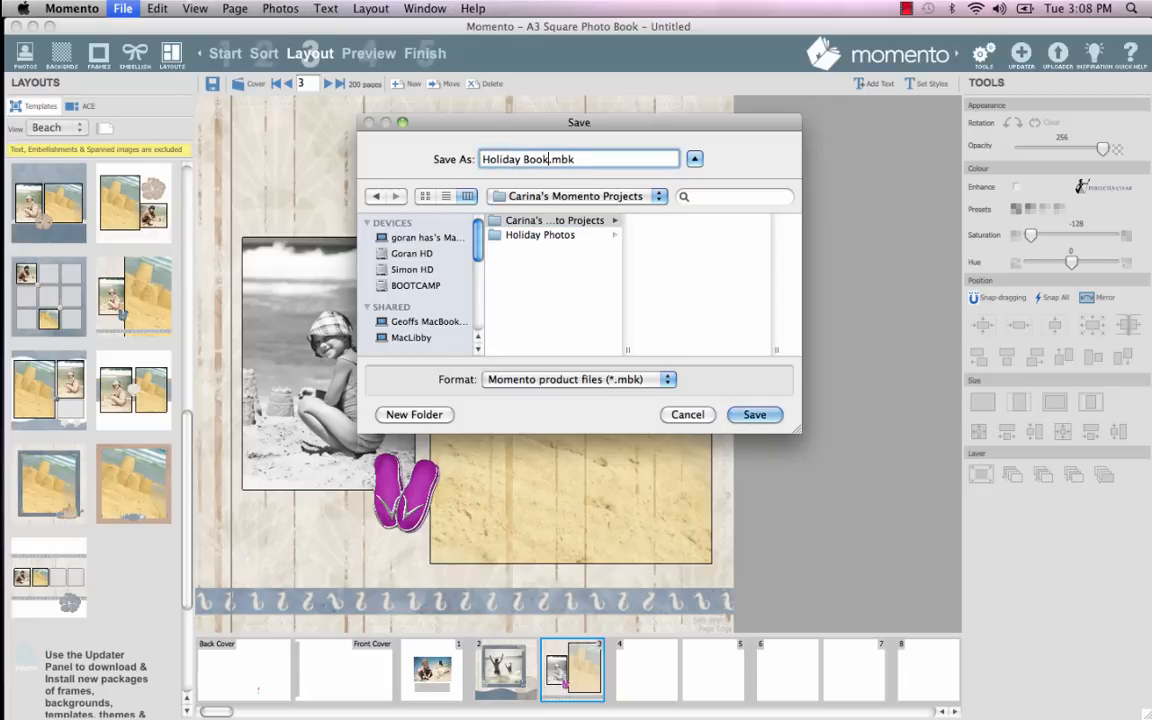
{"action": "left_click", "coordinate": [754, 414]}
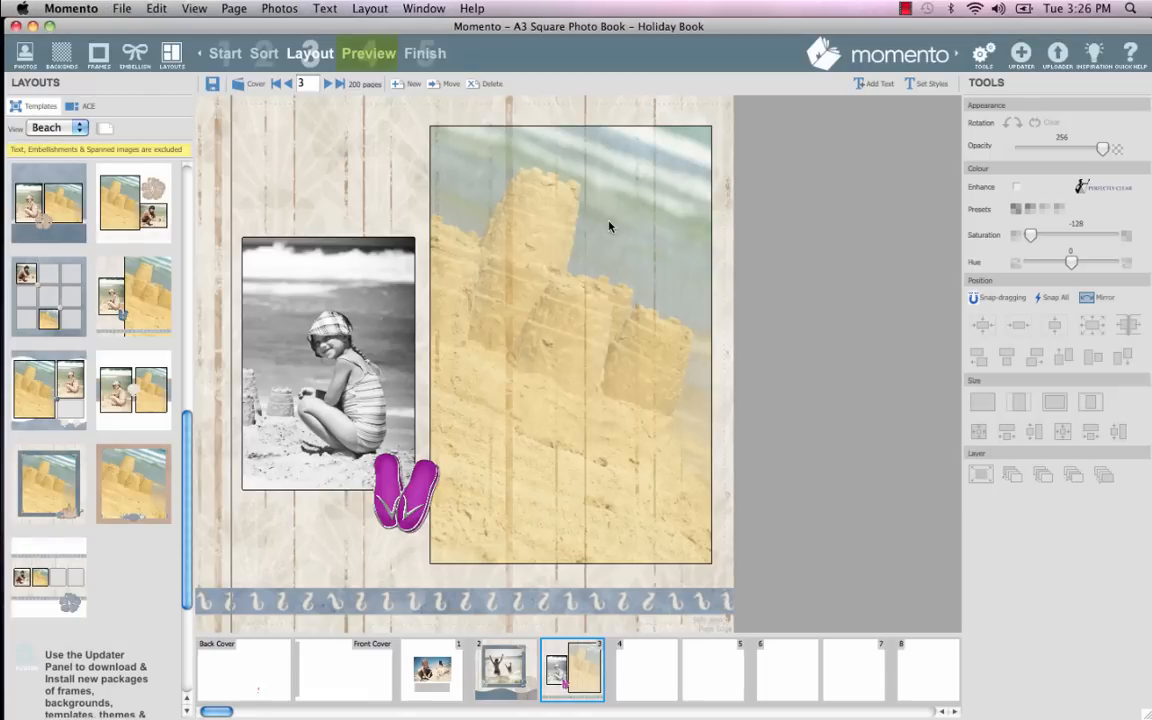
Run the Finish export check, which flags the 'Spine text not set' warning.
{"action": "left_click", "coordinate": [368, 52]}
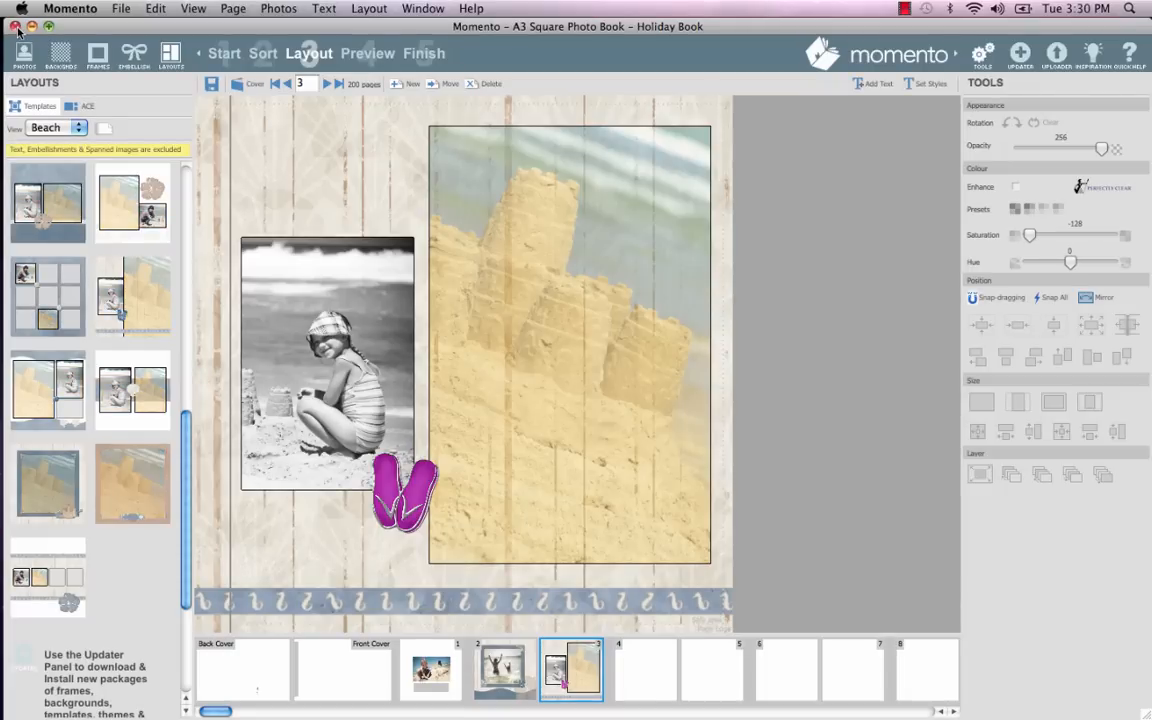
{"action": "mouse_move", "coordinate": [152, 32]}
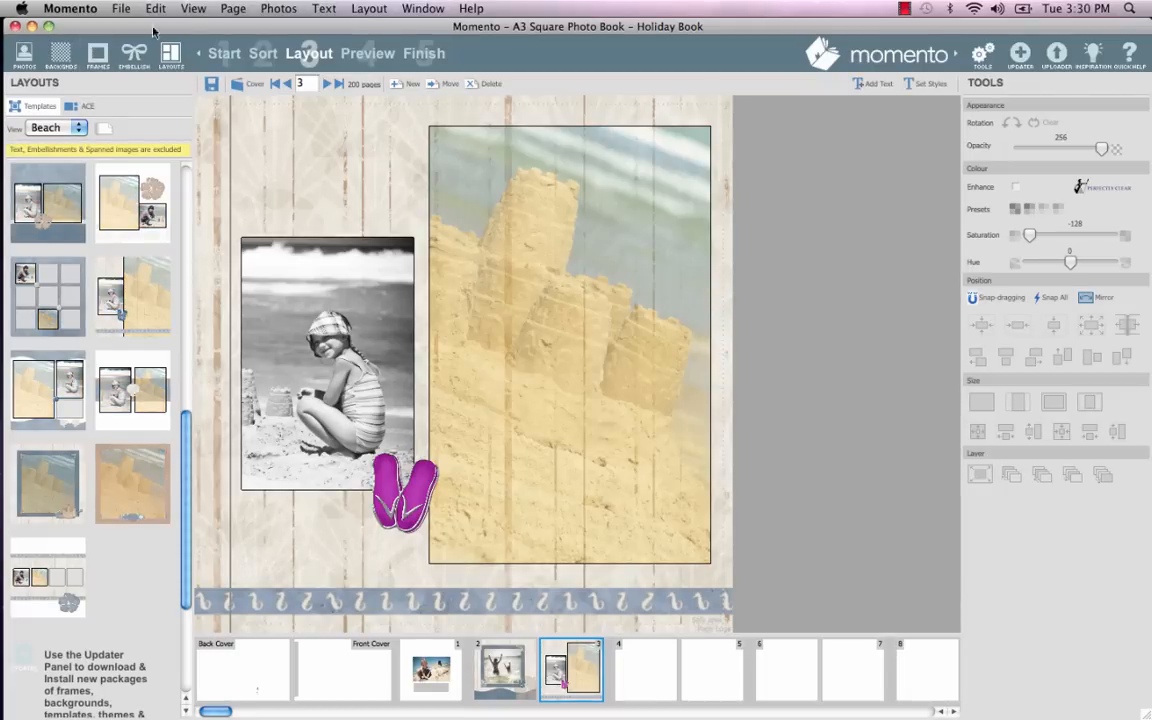
{"action": "left_click", "coordinate": [424, 52]}
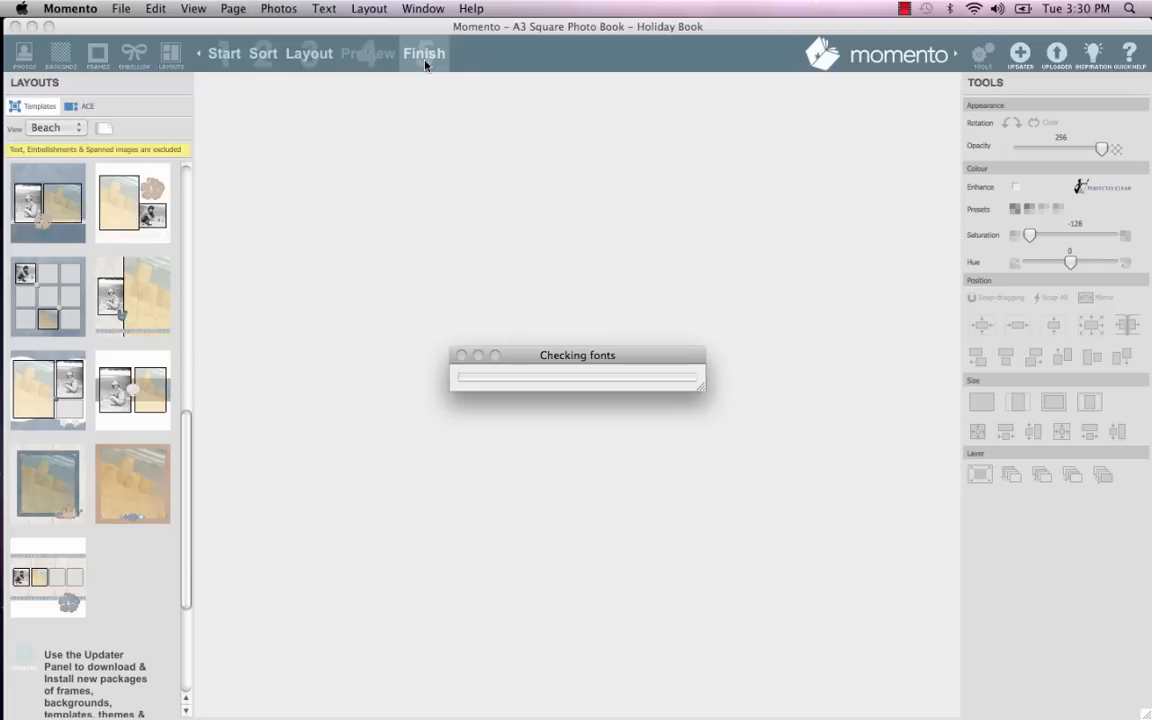
{"action": "left_click", "coordinate": [424, 52]}
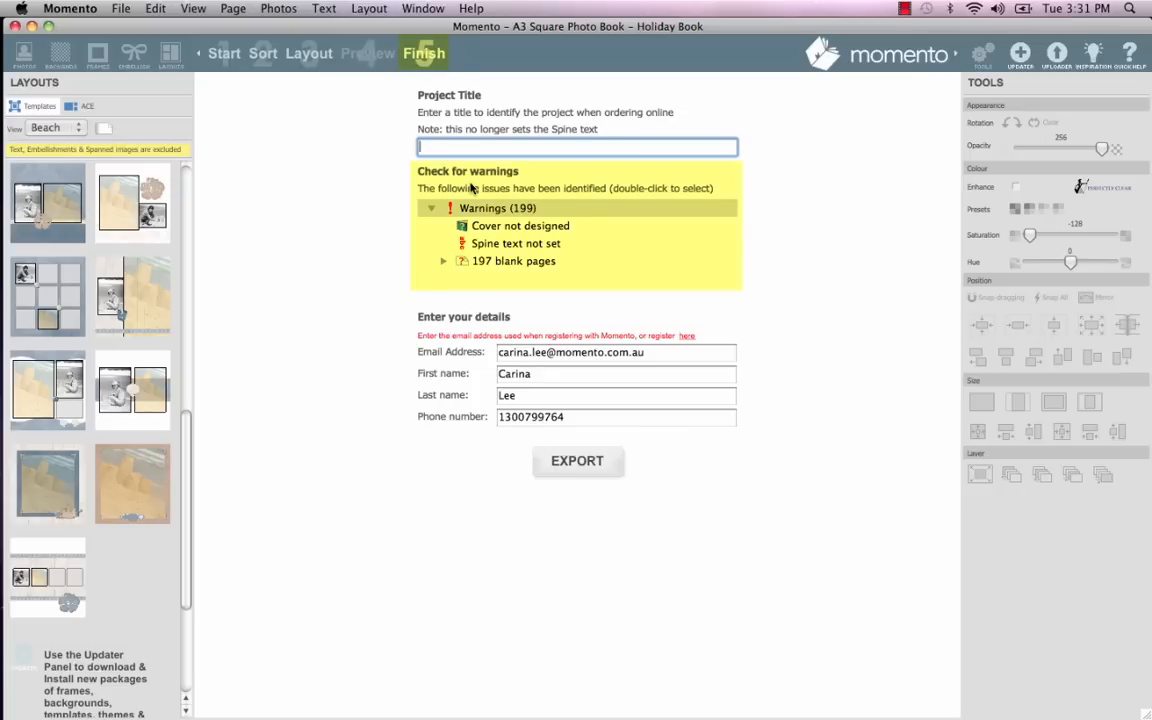
{"action": "mouse_move", "coordinate": [486, 250]}
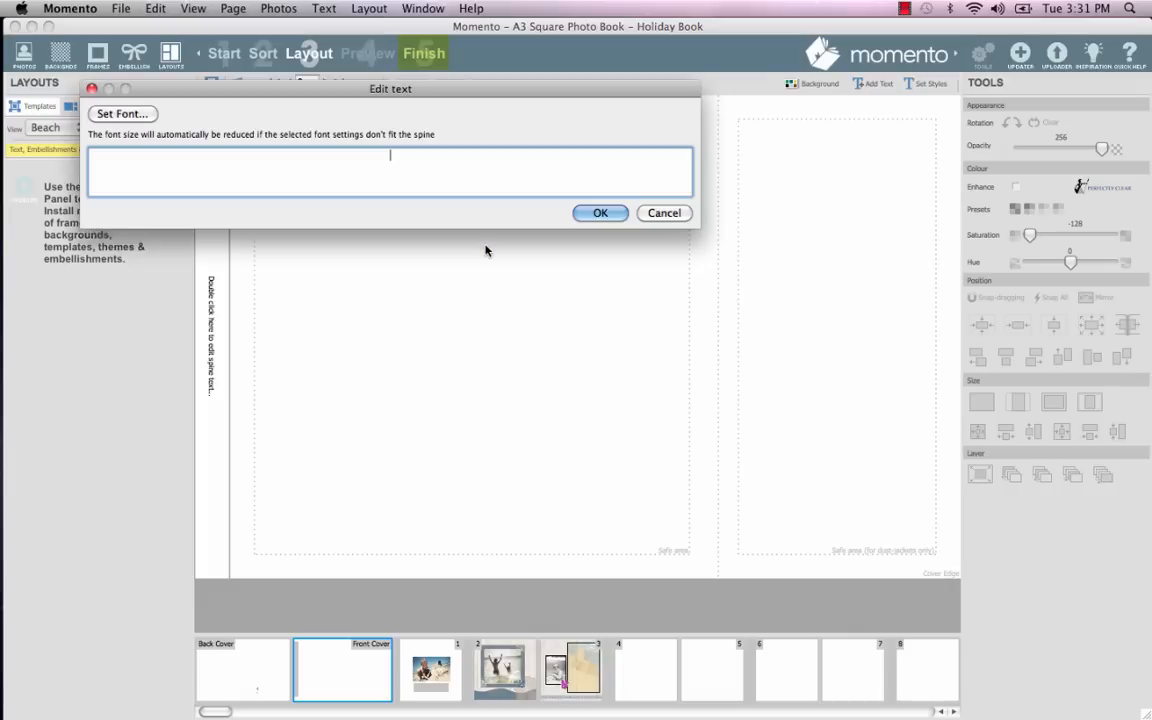
Set the spine text to 'My Beach Holiday' and return to the export checks.
{"action": "type", "text": "My Beach Hol"}
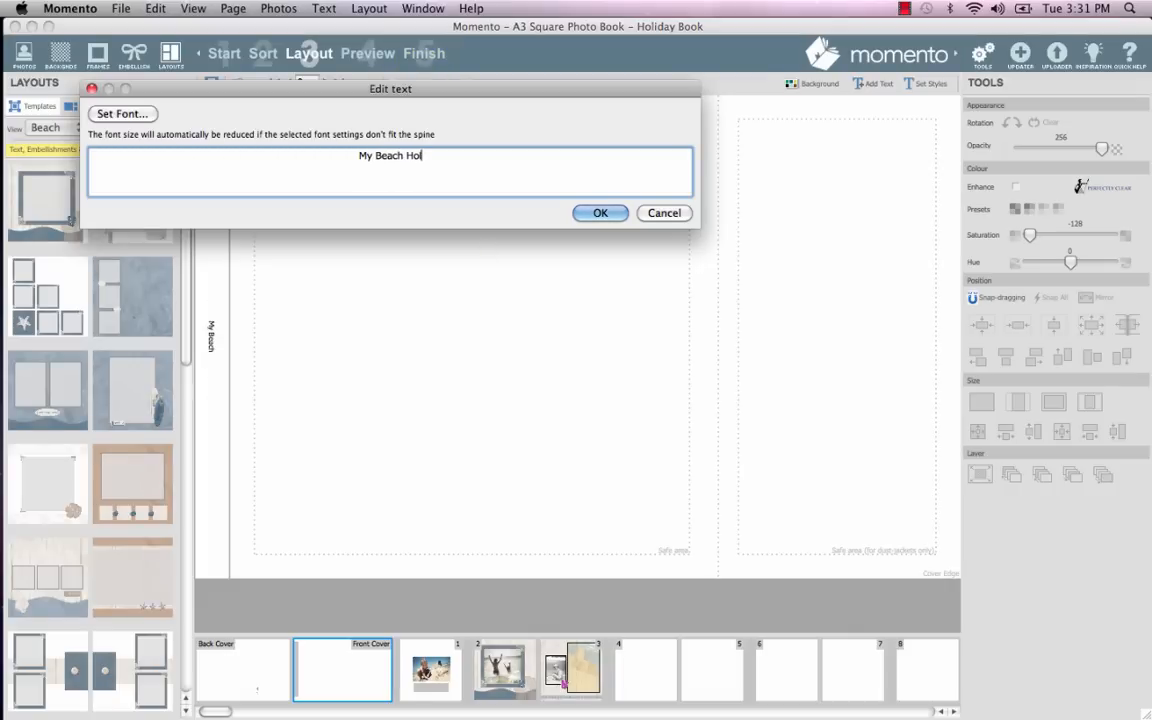
{"action": "type", "text": "iday"}
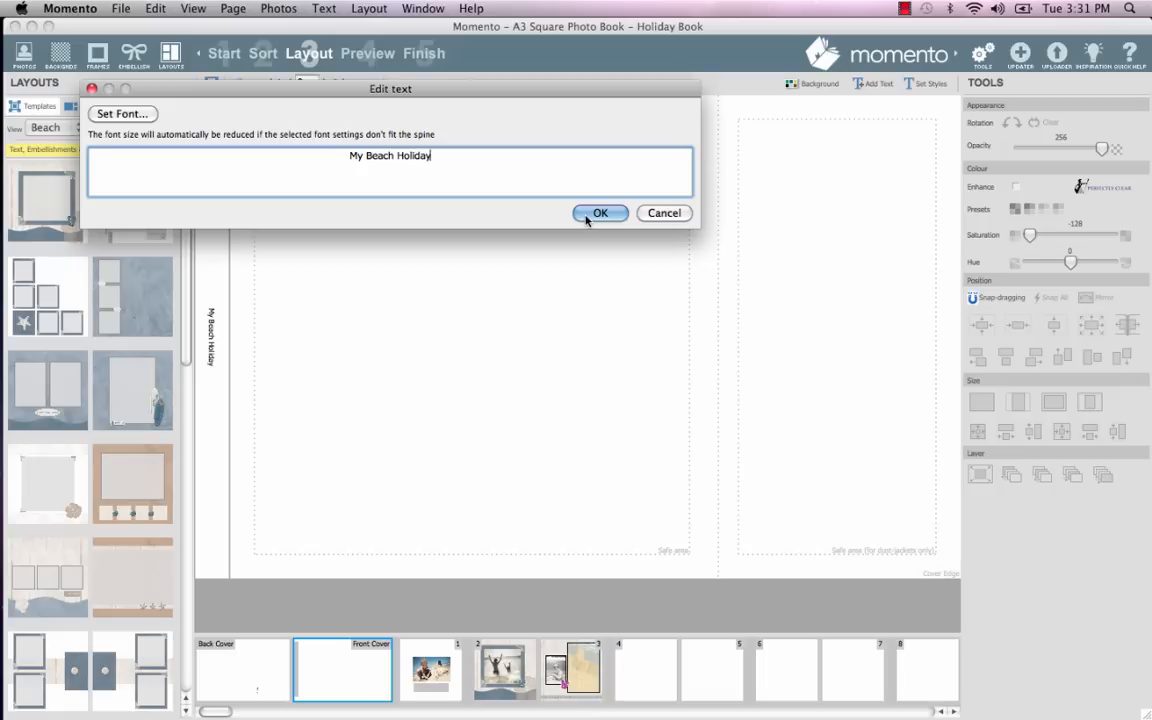
{"action": "left_click", "coordinate": [600, 212]}
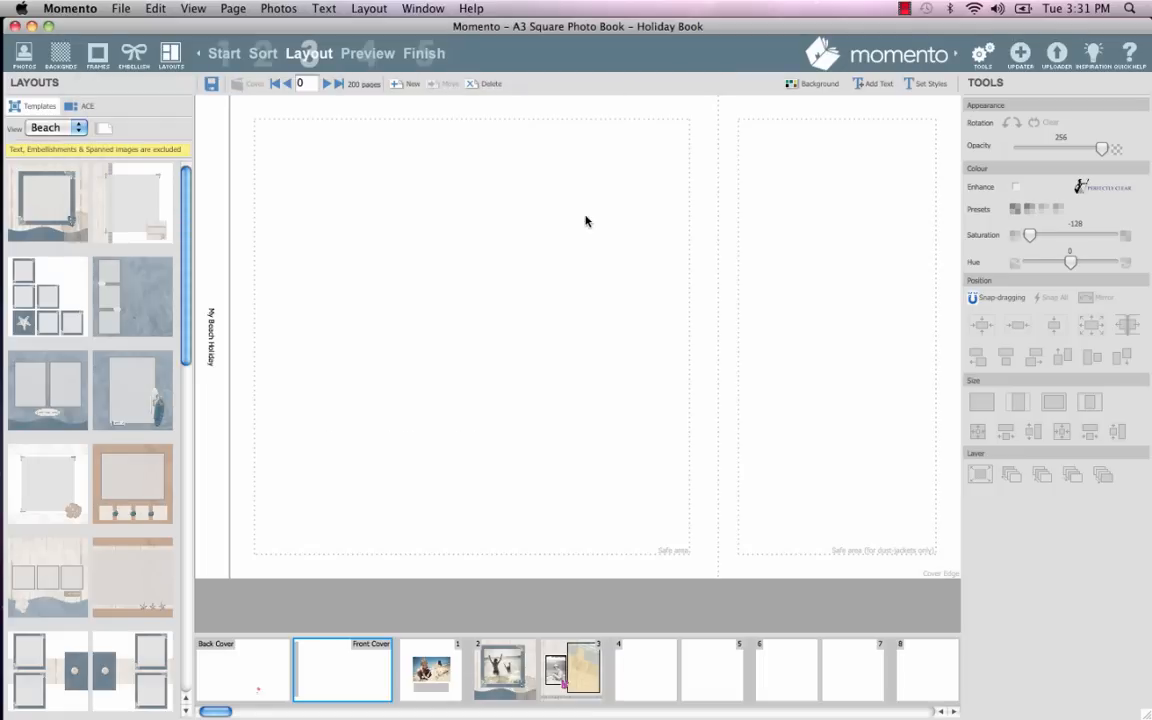
{"action": "left_click", "coordinate": [424, 52]}
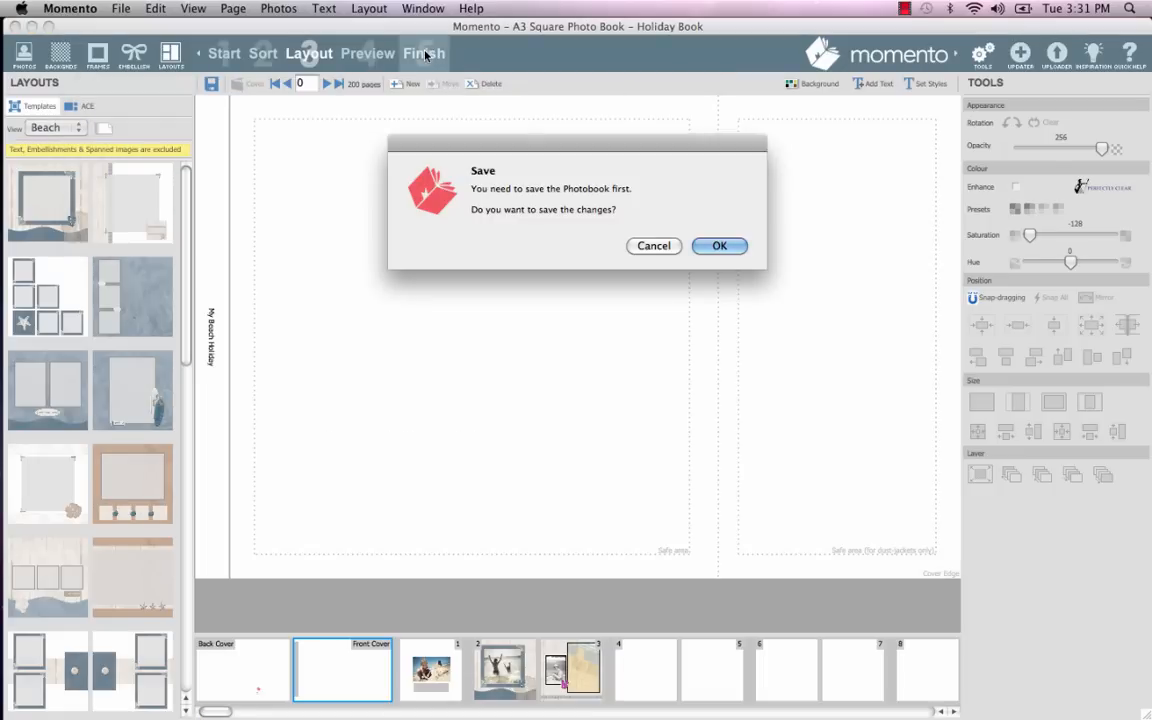
Save the changes and export Holiday Book as a master file with its preview PDF.
{"action": "left_click", "coordinate": [720, 244]}
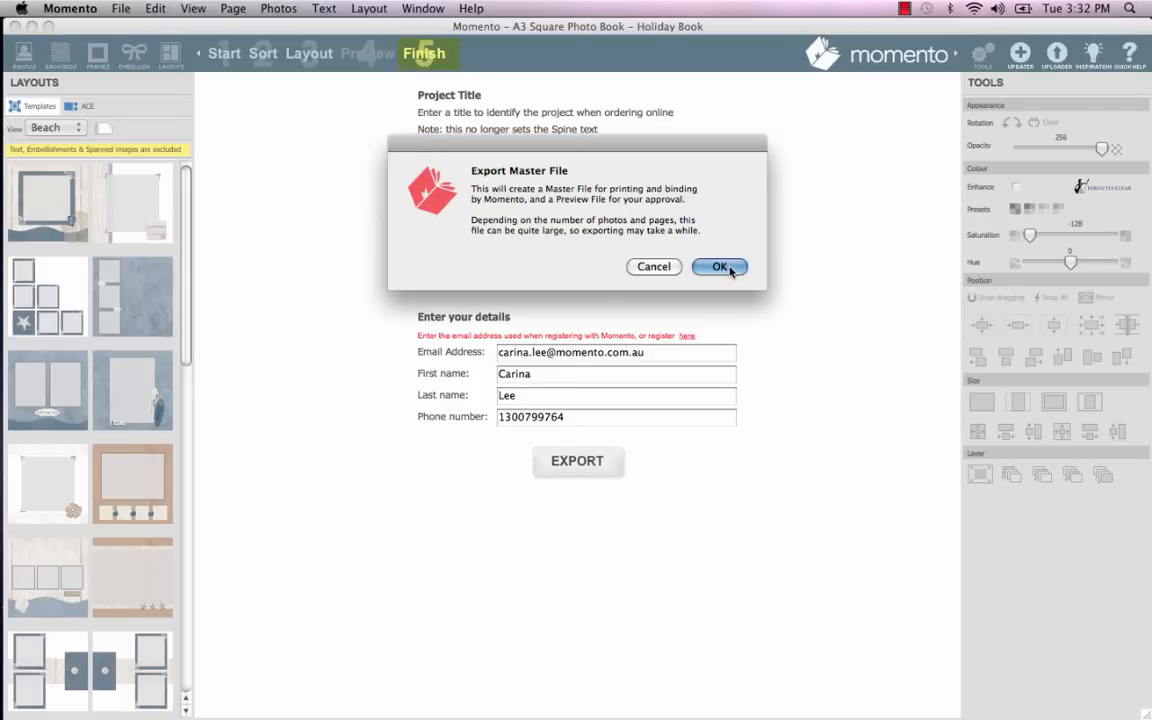
{"action": "left_click", "coordinate": [720, 266]}
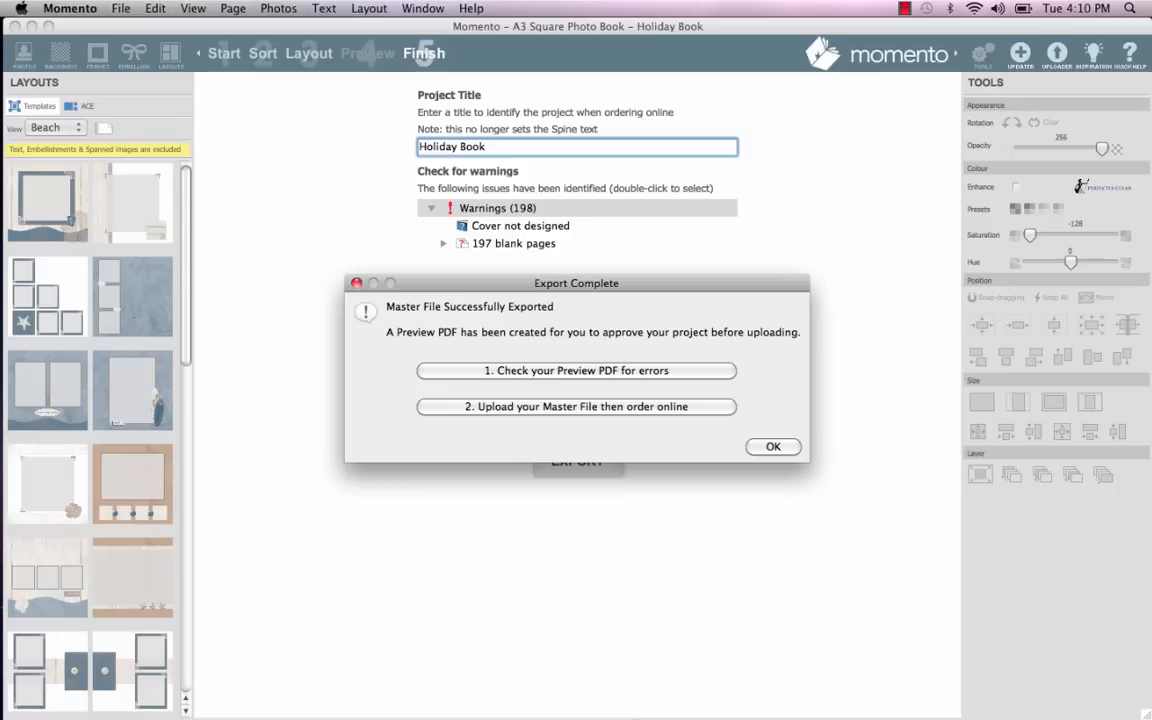
{"action": "mouse_move", "coordinate": [576, 406]}
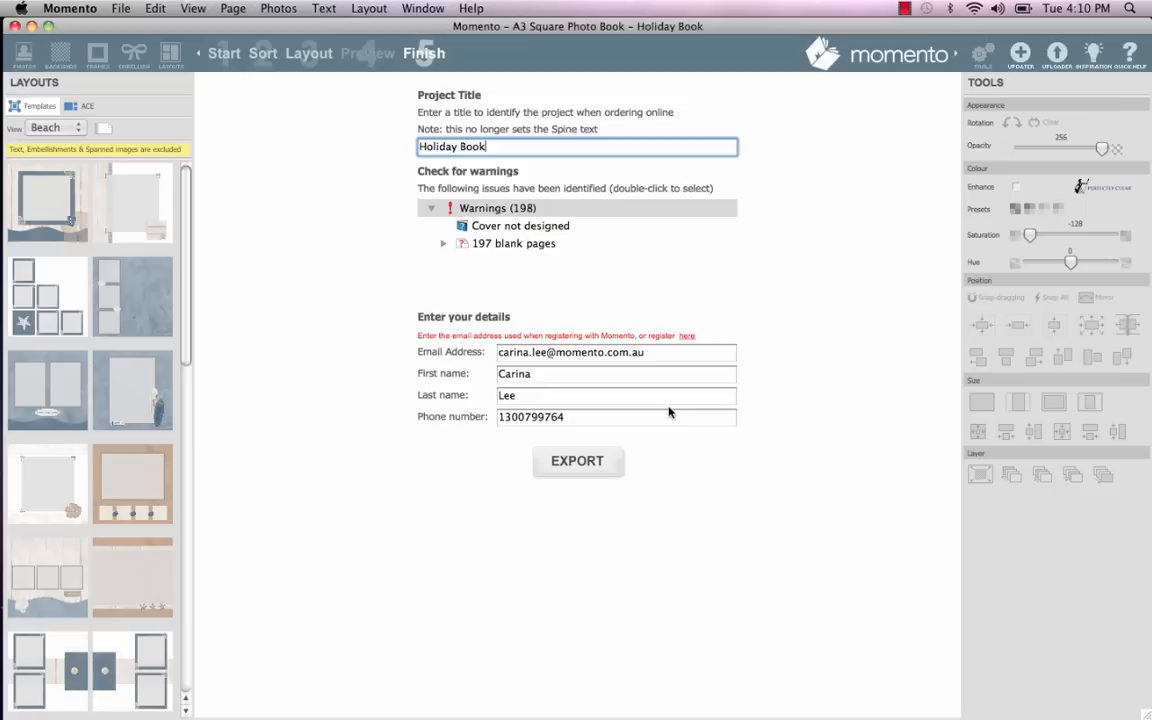
{"action": "left_click", "coordinate": [1056, 52]}
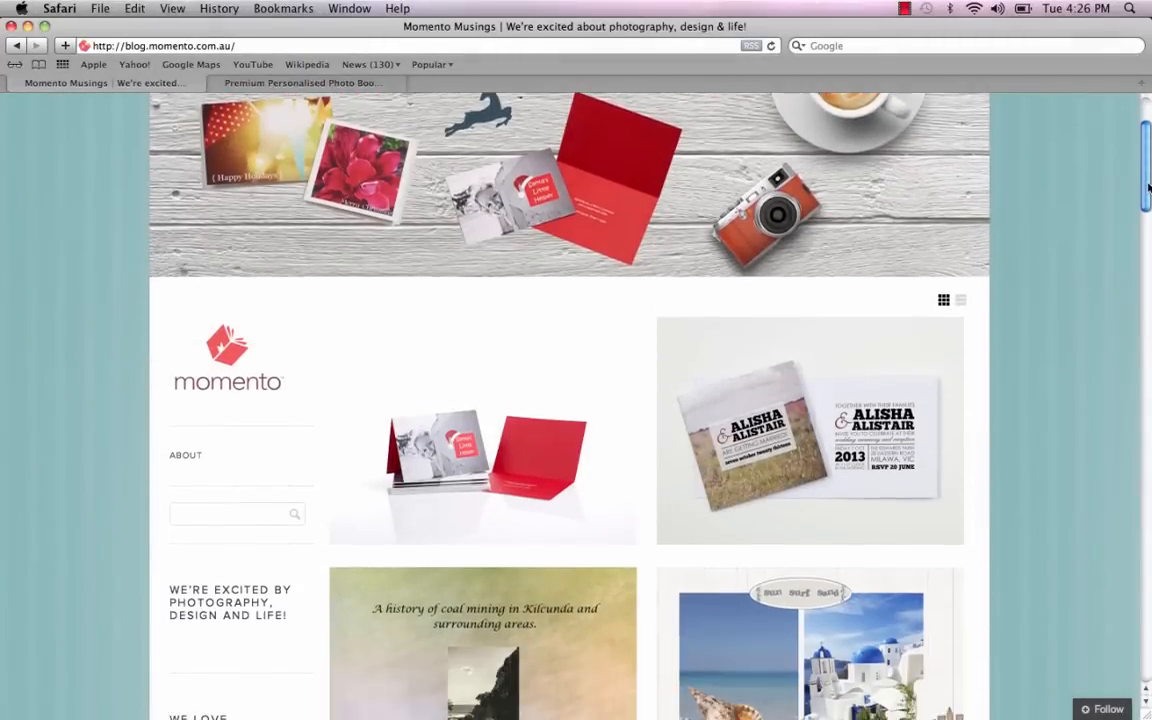
Open Momento's Contacts page via the Email link and scroll to the customer service details.
{"action": "scroll", "scroll_direction": "down", "scroll_amount": 3}
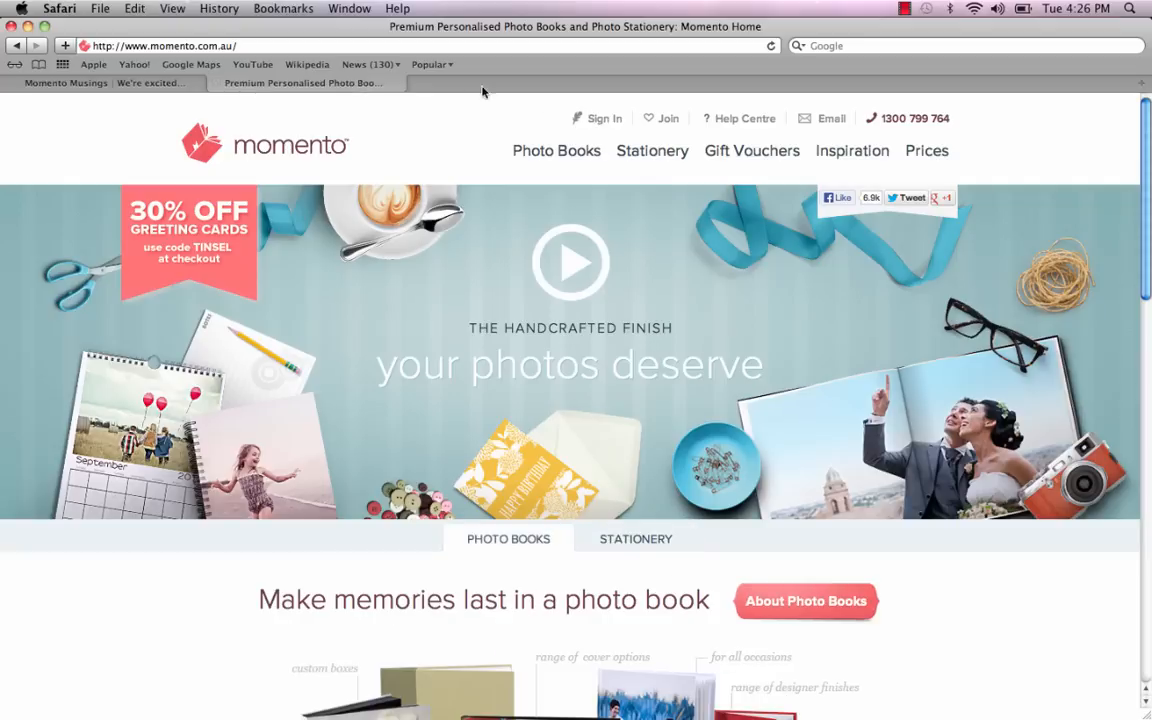
{"action": "left_click", "coordinate": [852, 150]}
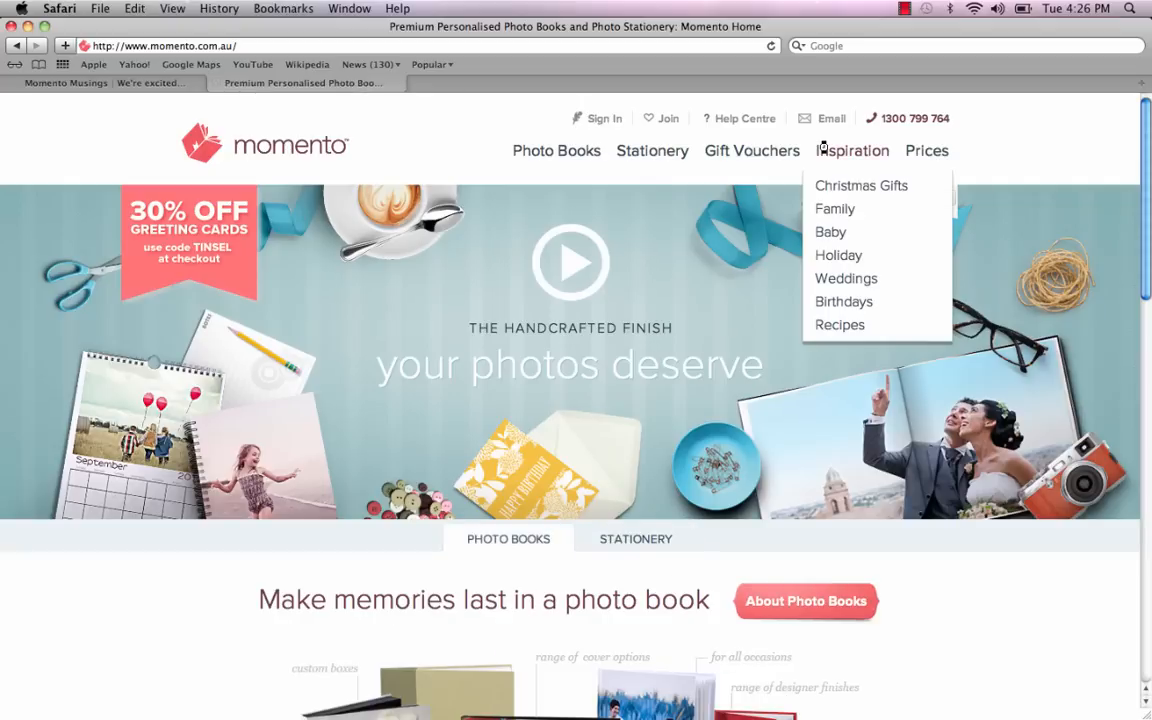
{"action": "left_click", "coordinate": [636, 538]}
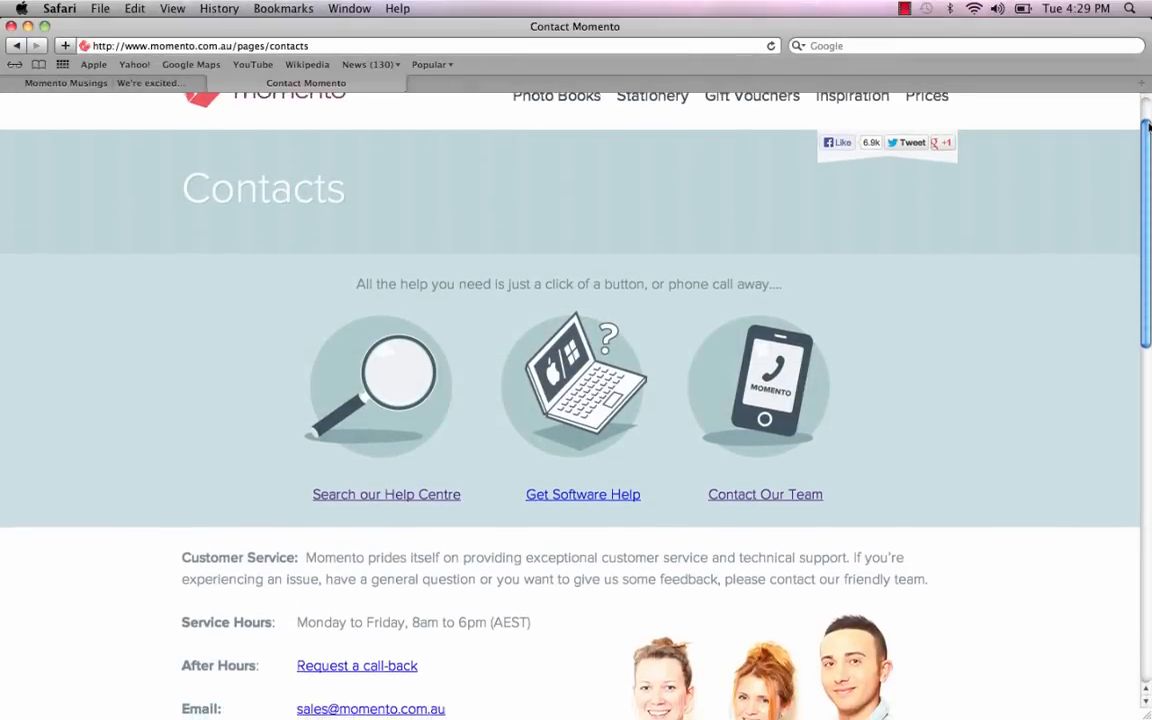
{"action": "scroll", "scroll_direction": "down", "scroll_amount": 3}
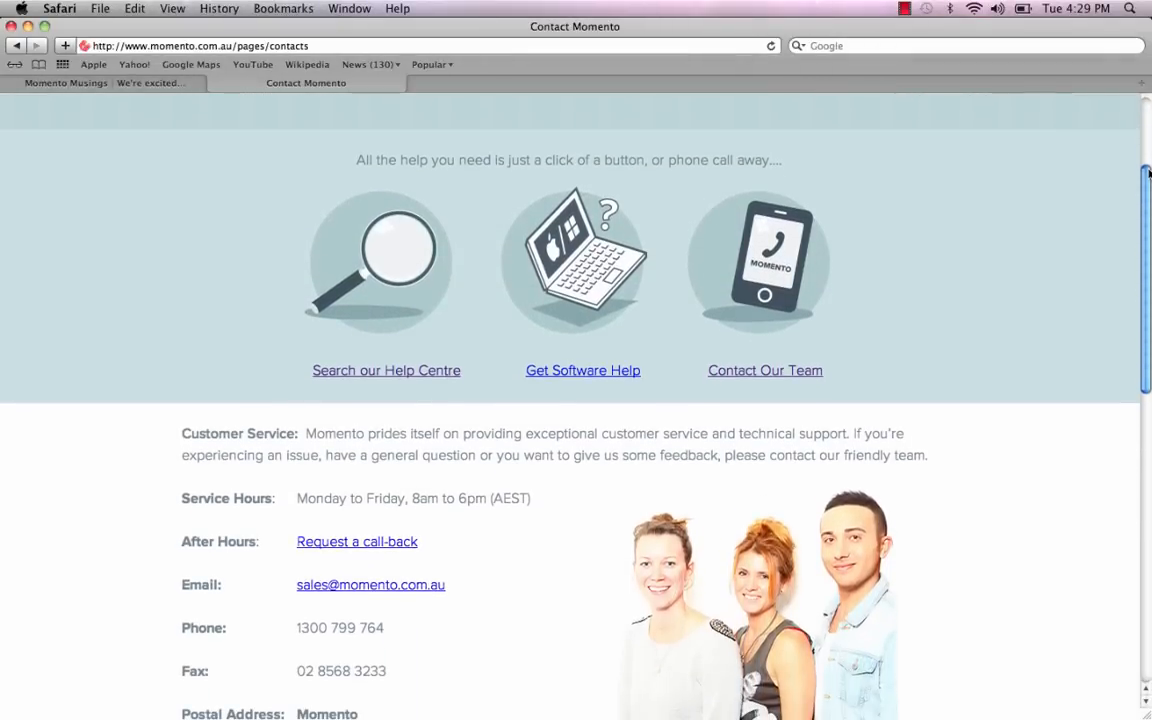
{"action": "scroll", "scroll_direction": "down", "scroll_amount": 3}
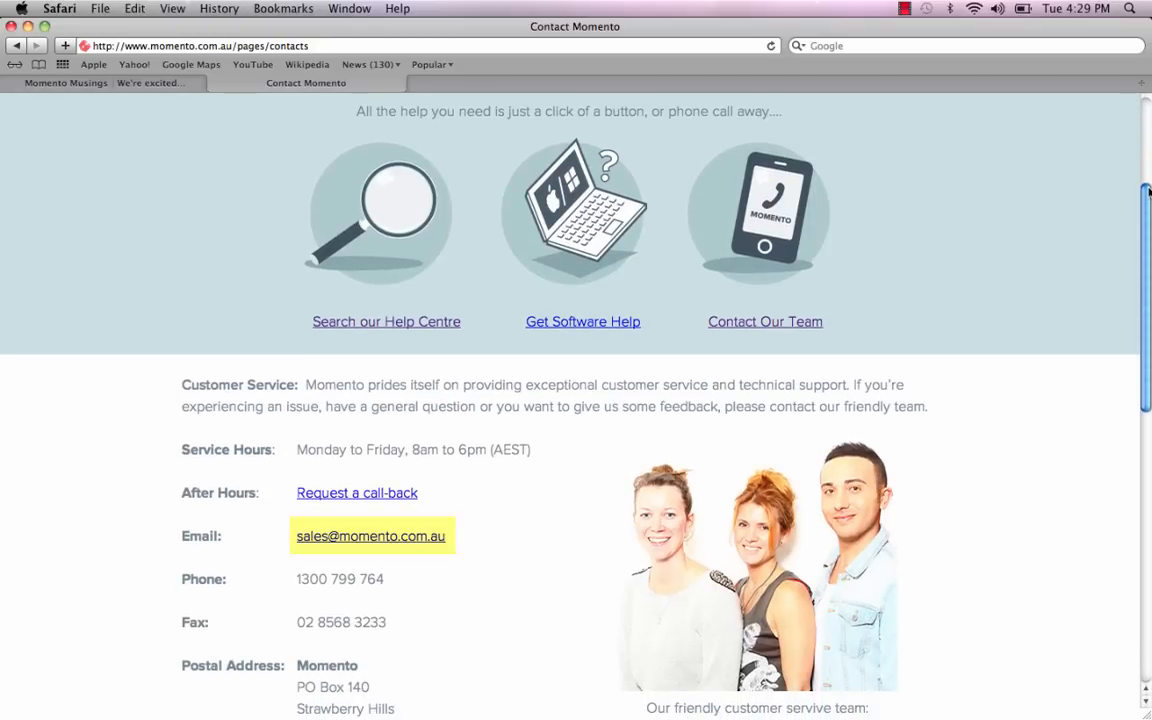
{"action": "scroll", "scroll_direction": "down", "scroll_amount": 3}
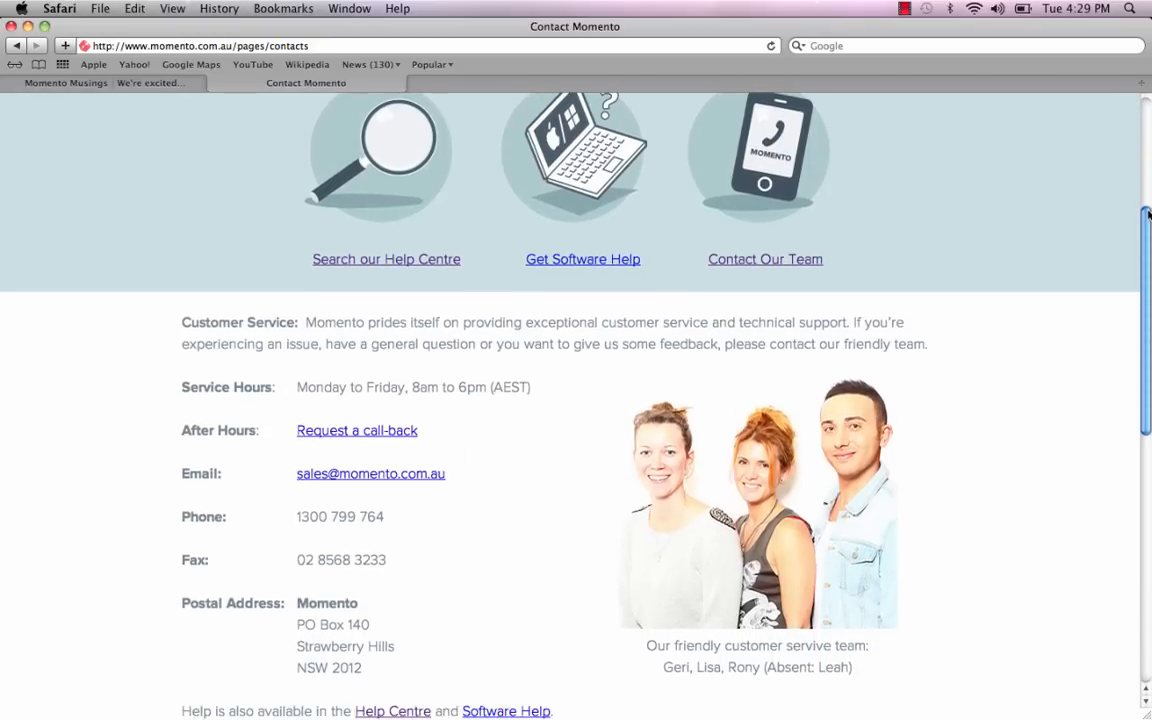